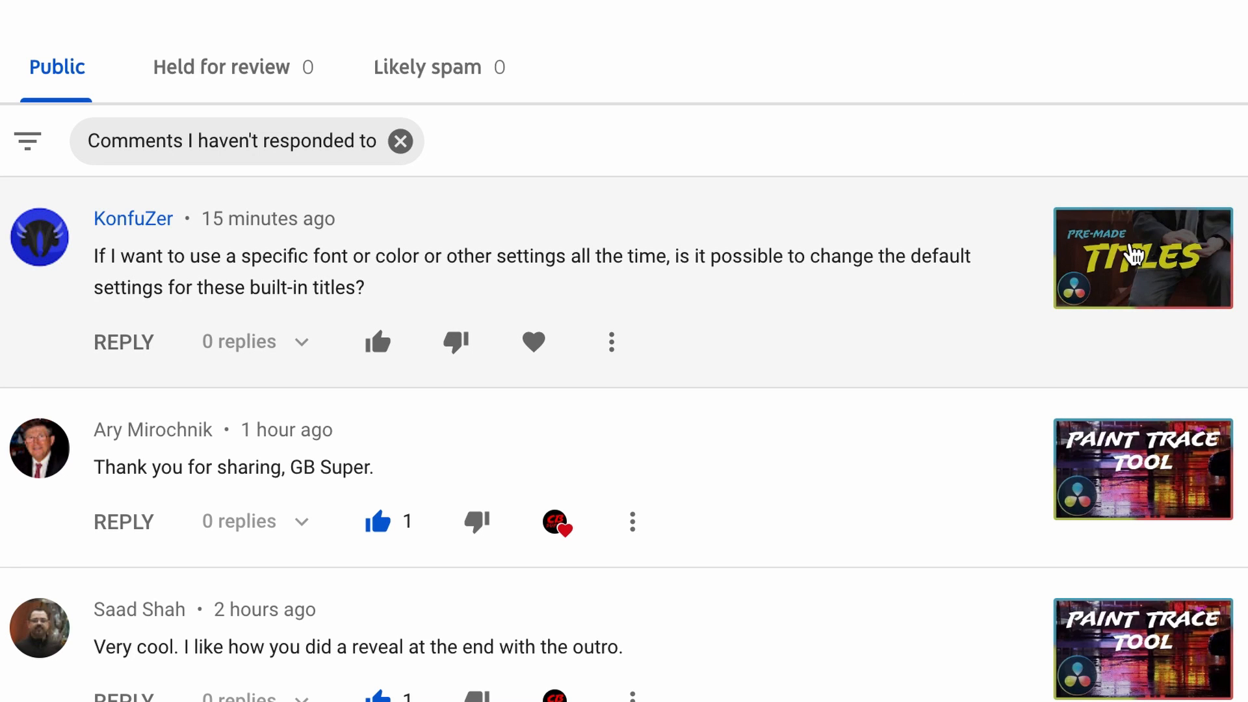
mouse_move(716, 261)
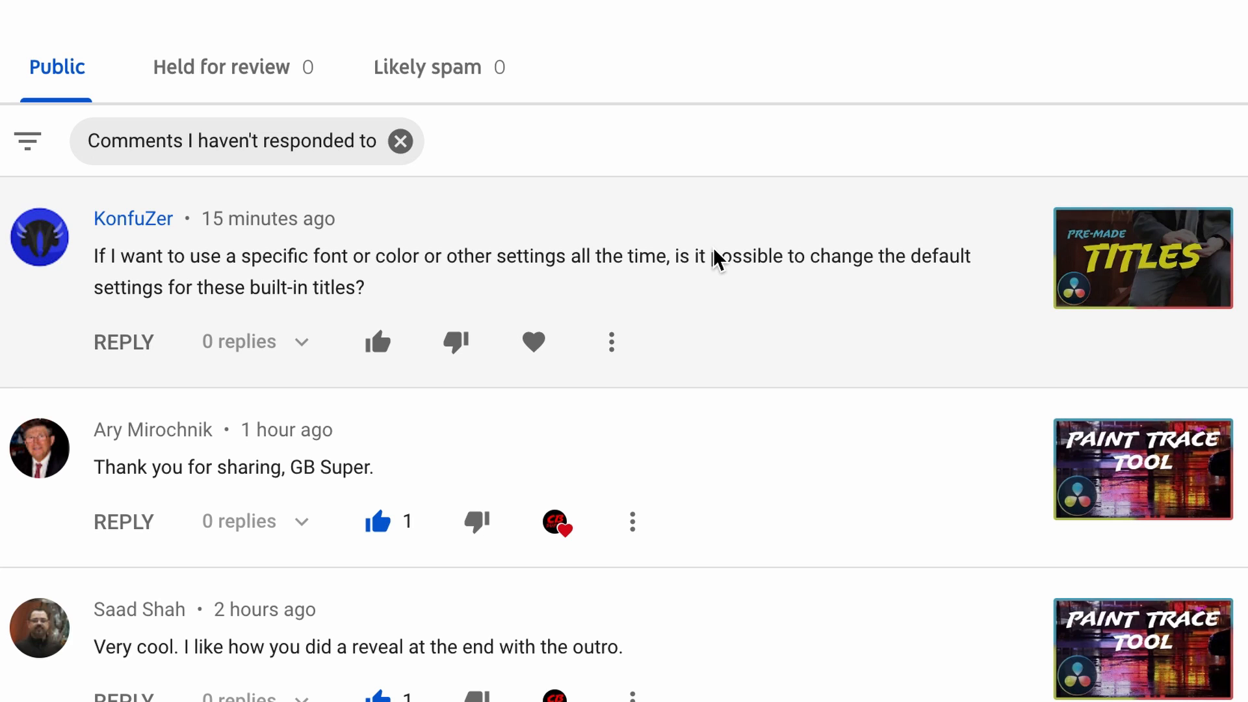
mouse_move(449, 287)
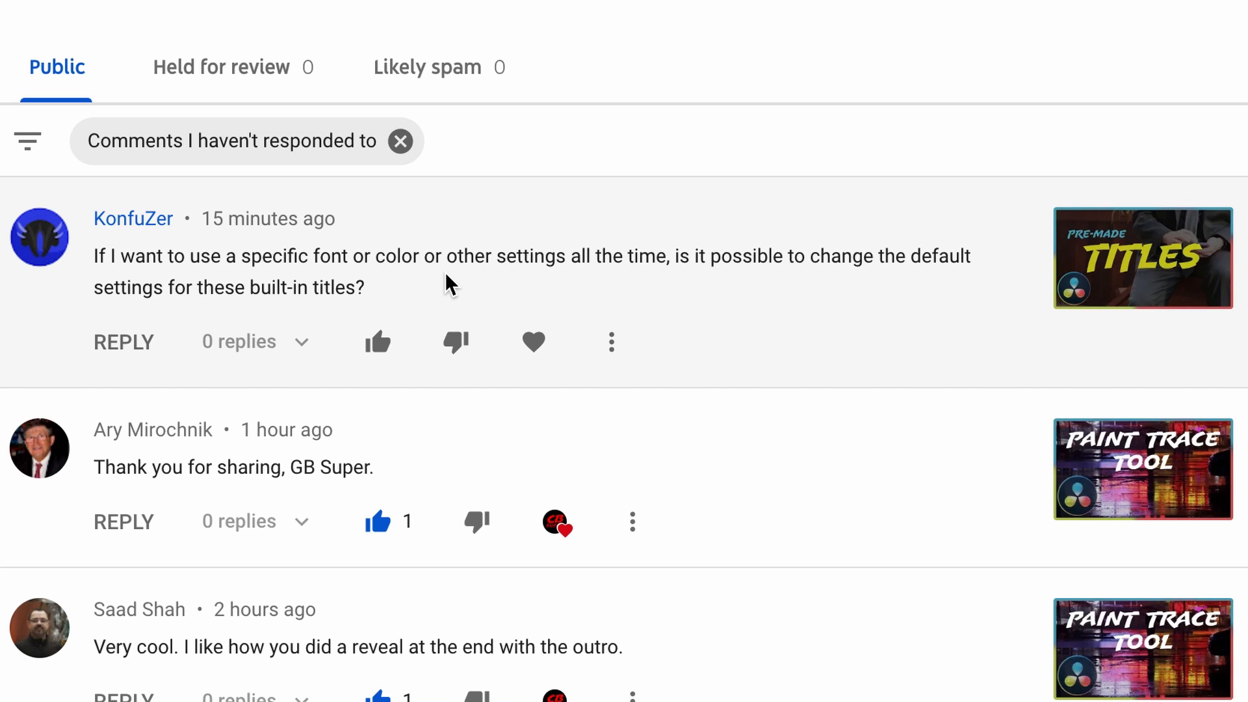
mouse_move(560, 267)
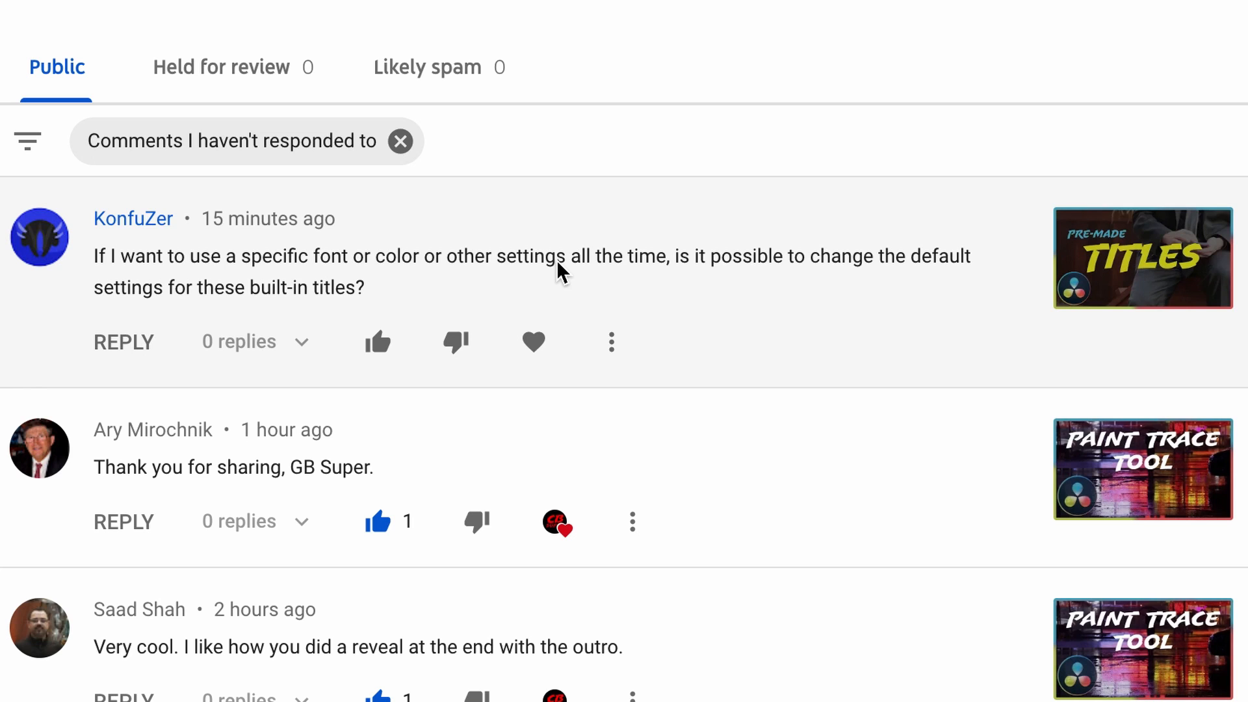
mouse_move(546, 262)
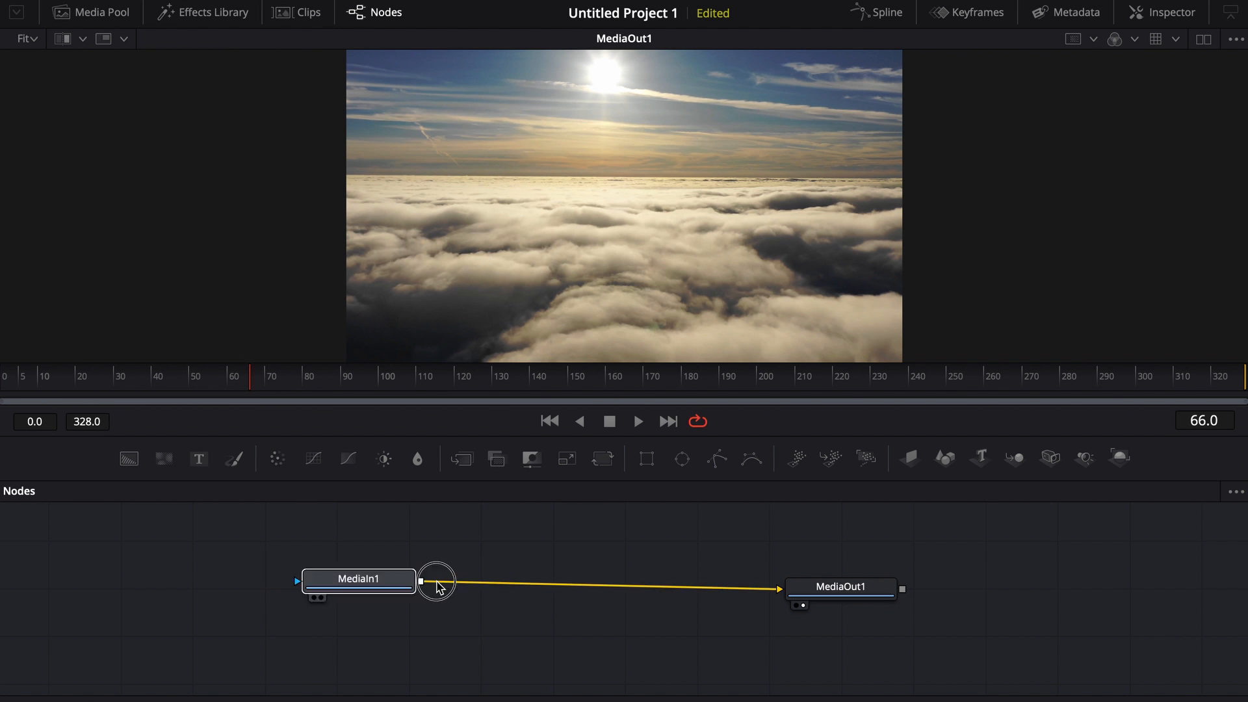
- Move the MediaIn/MediaOut nodes aside and add a Text+ node, Text1, to the composition
drag(358, 579, 691, 586)
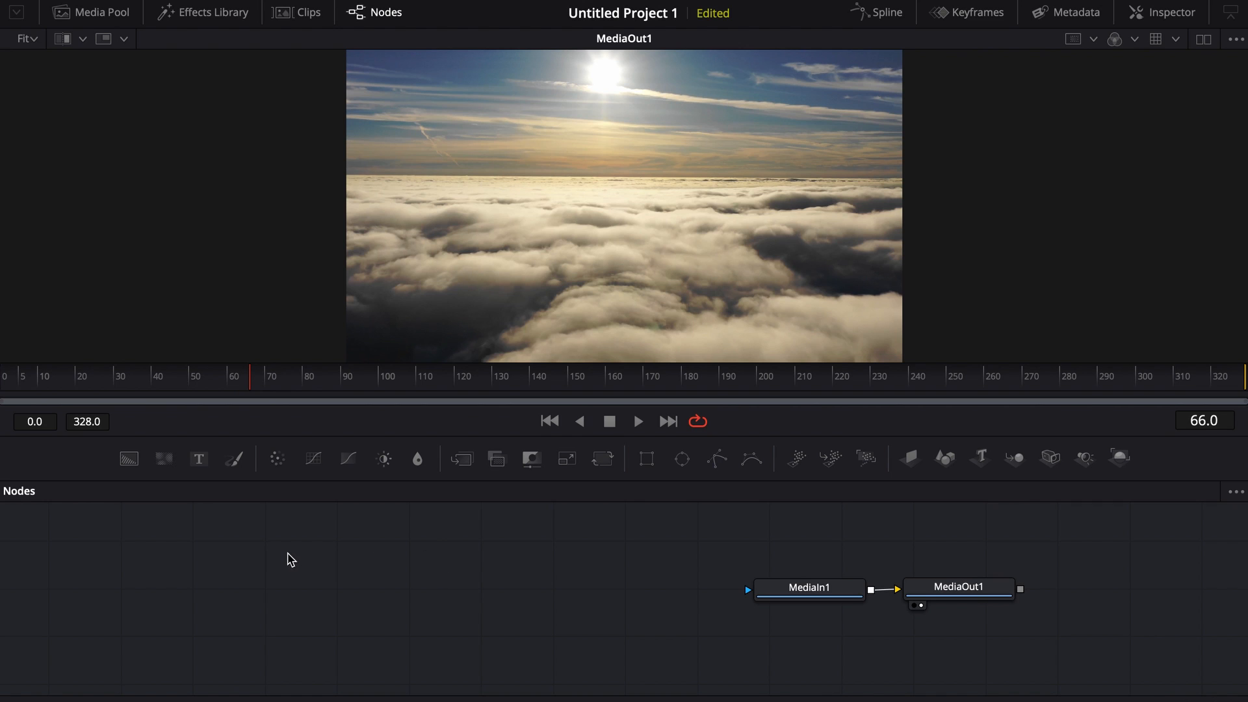
click(128, 458)
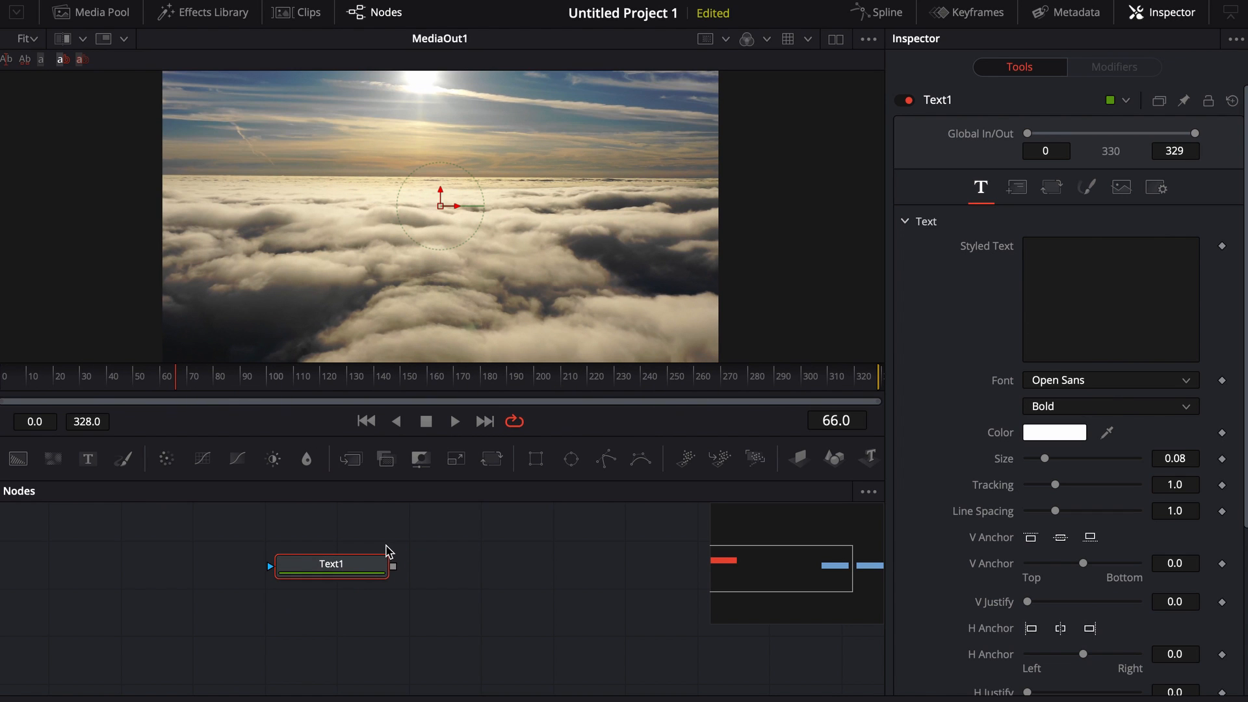
- Enter TEMPLATE as the styled text, set font to Impact, size about 0.13
text(T)
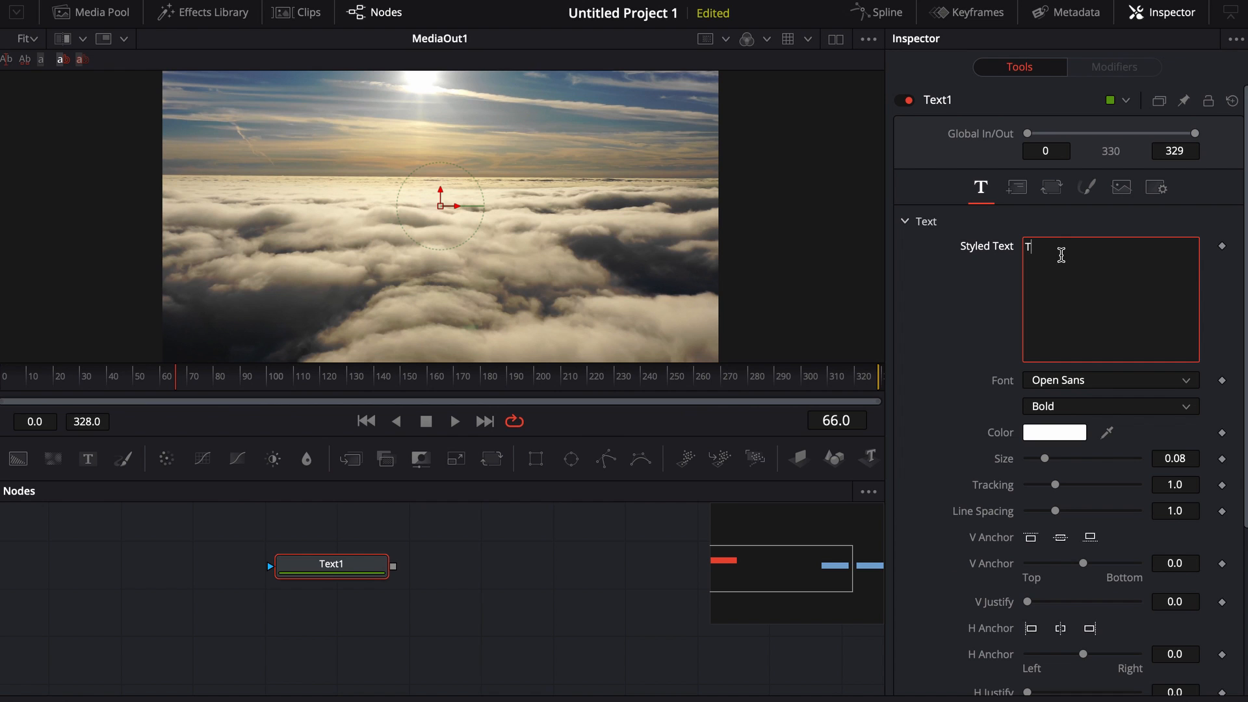
text(EMPLE)
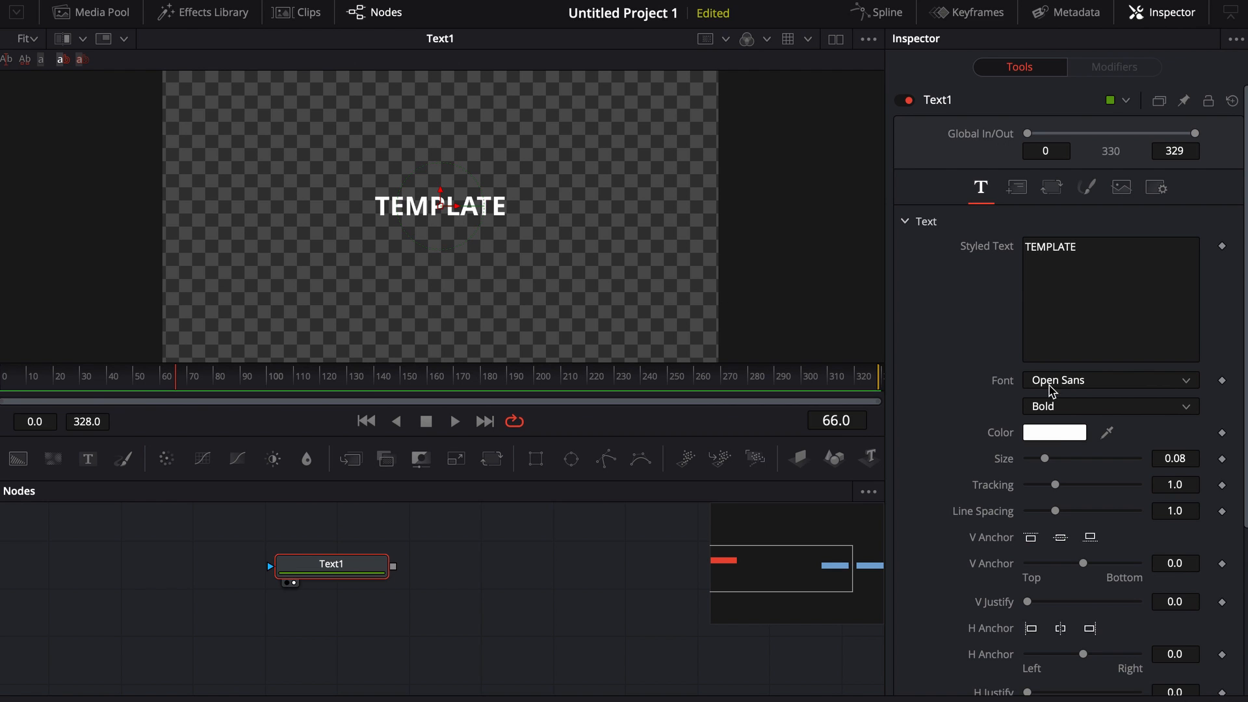
click(1109, 380)
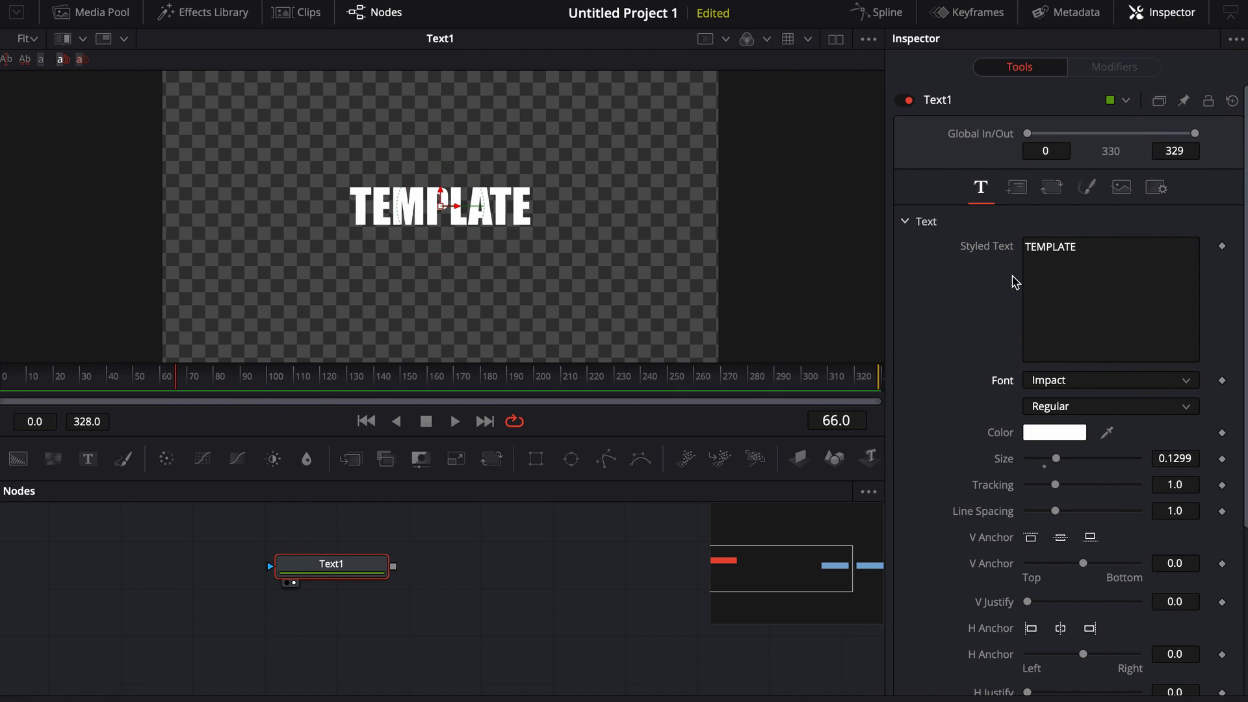
- Make TEMPLATE red and keyframe its tracking widening to about 1.32 at frame 329
drag(1077, 485, 1059, 485)
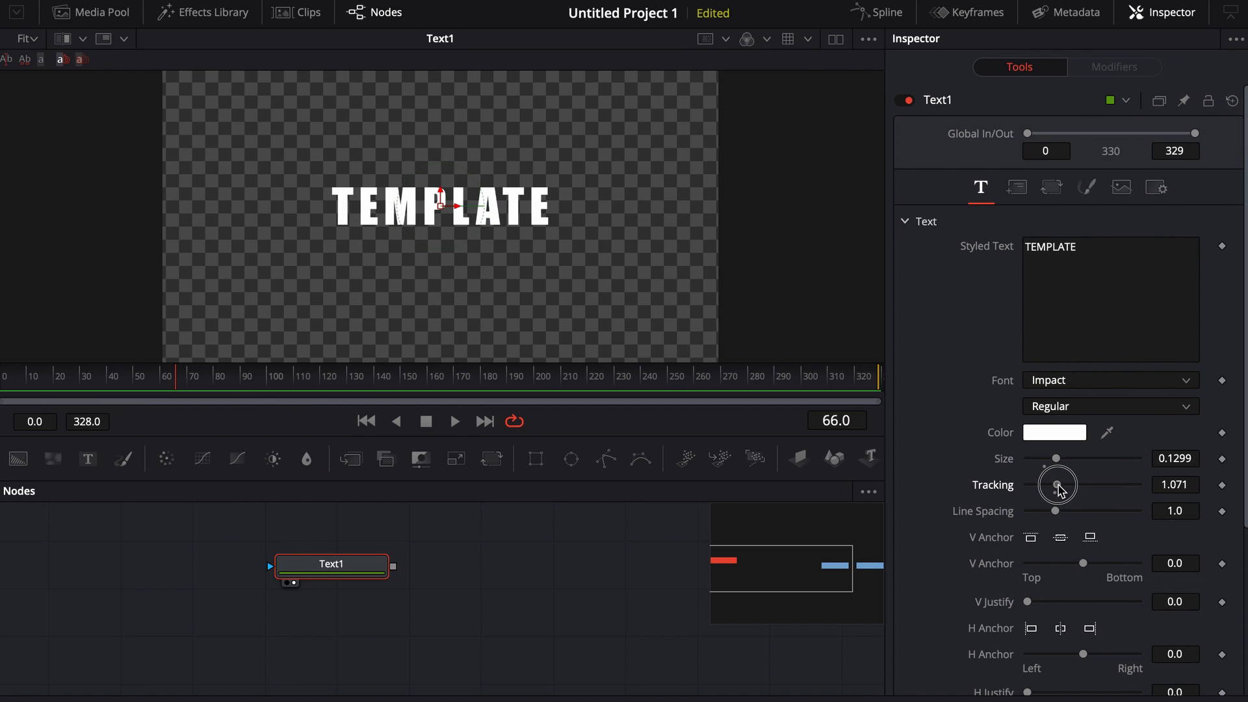
drag(1055, 484, 1076, 485)
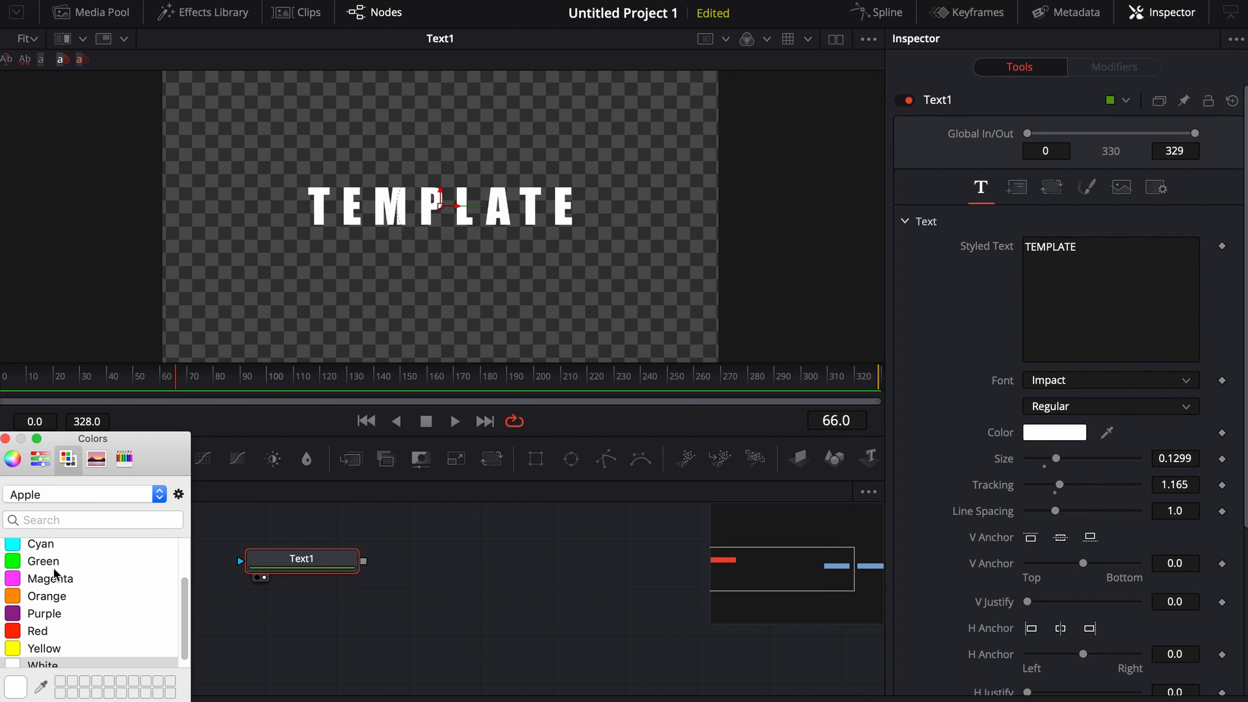
click(38, 630)
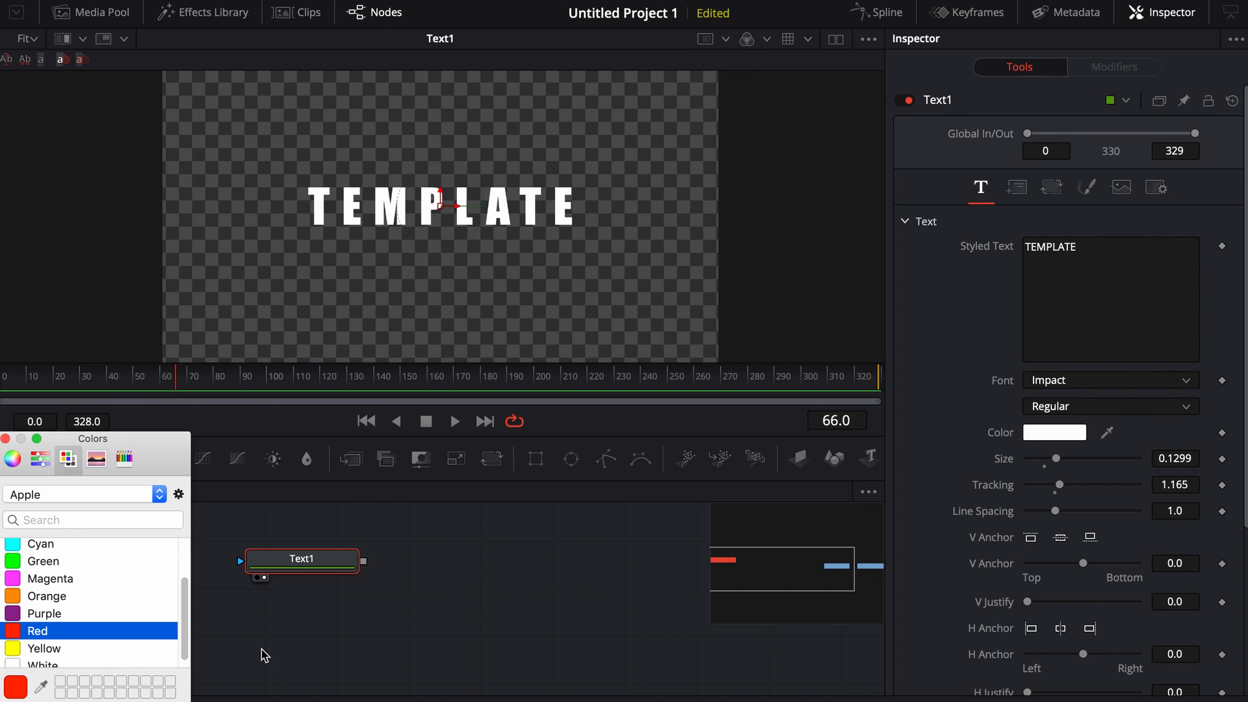
click(36, 630)
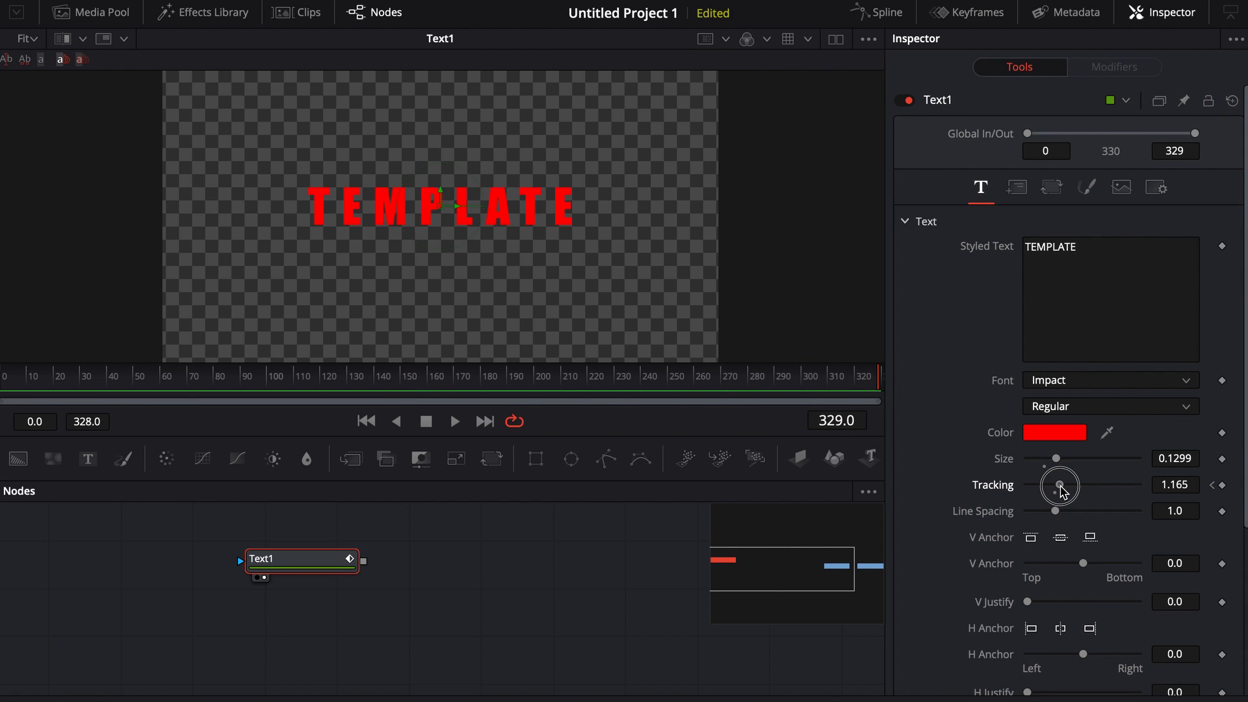
drag(1058, 486, 1066, 486)
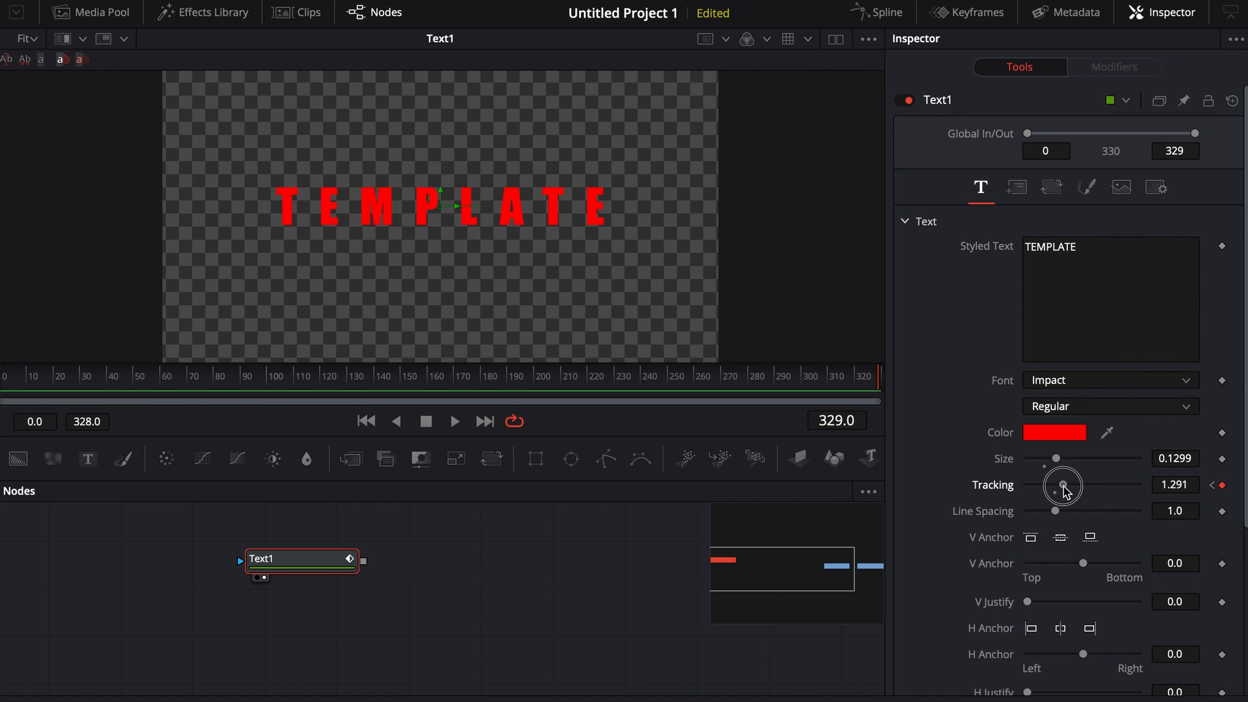
drag(1062, 485, 1078, 485)
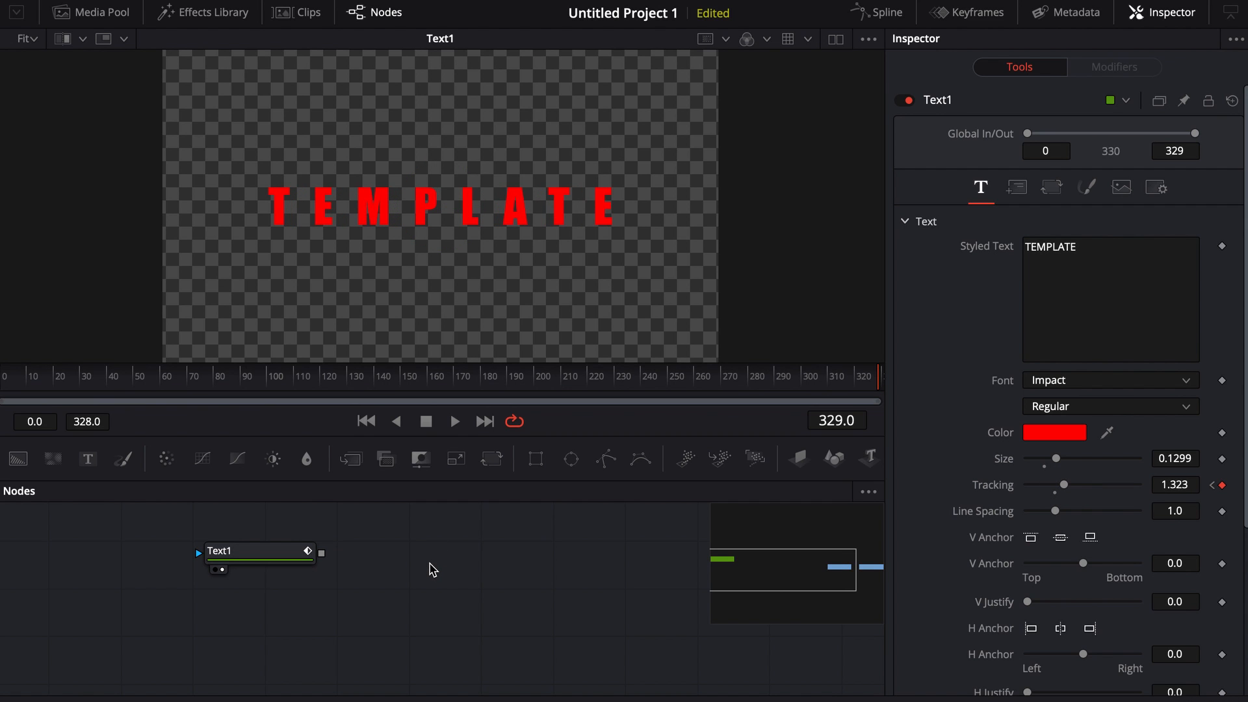
- Create a macro from the Text1 node
click(258, 550)
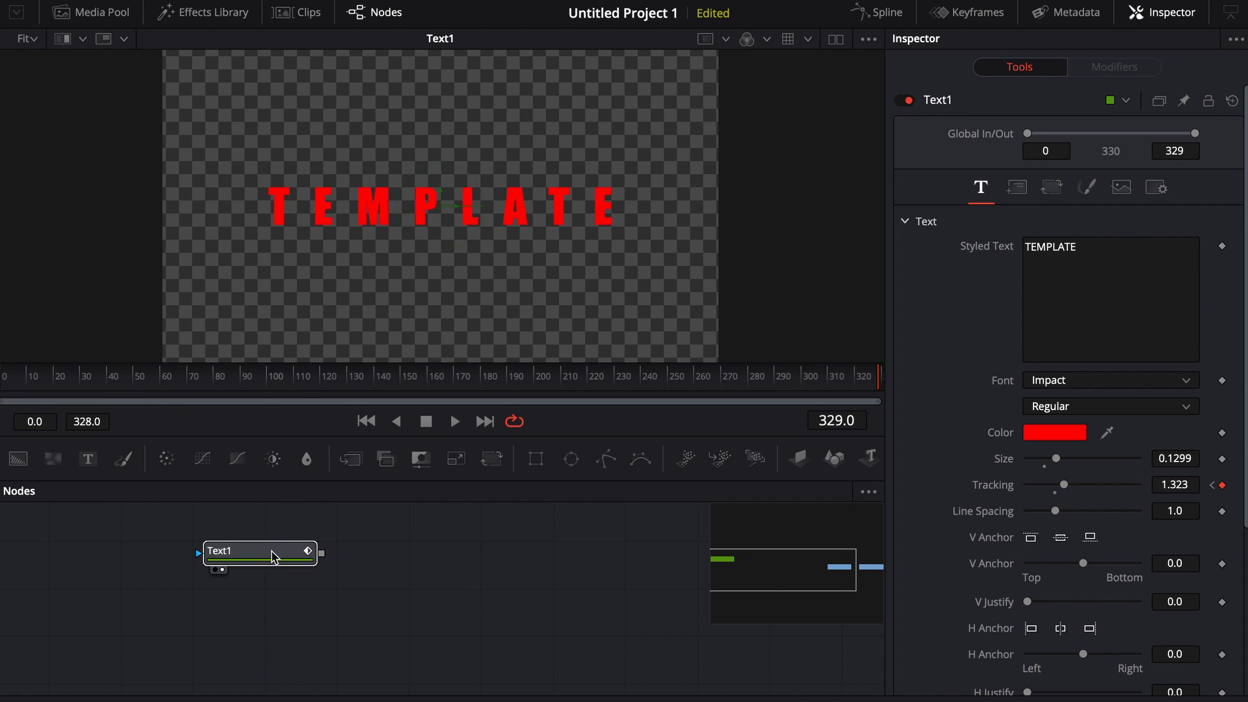
right_click(256, 552)
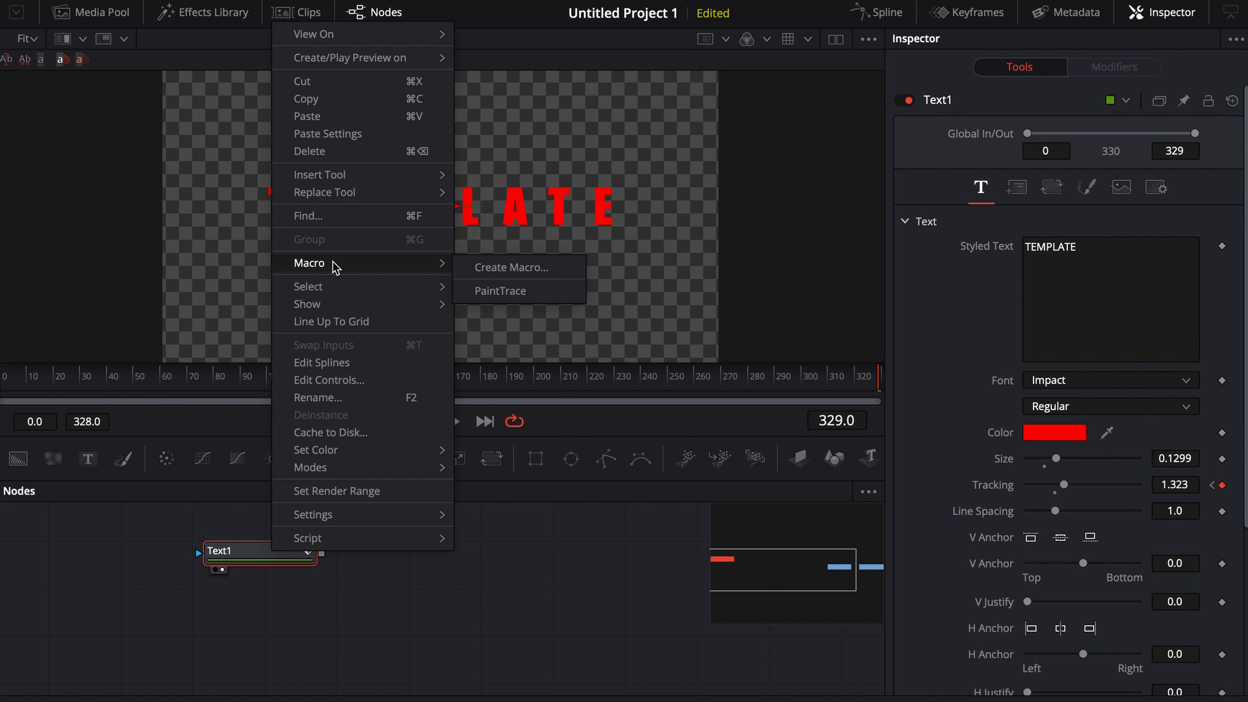
click(508, 266)
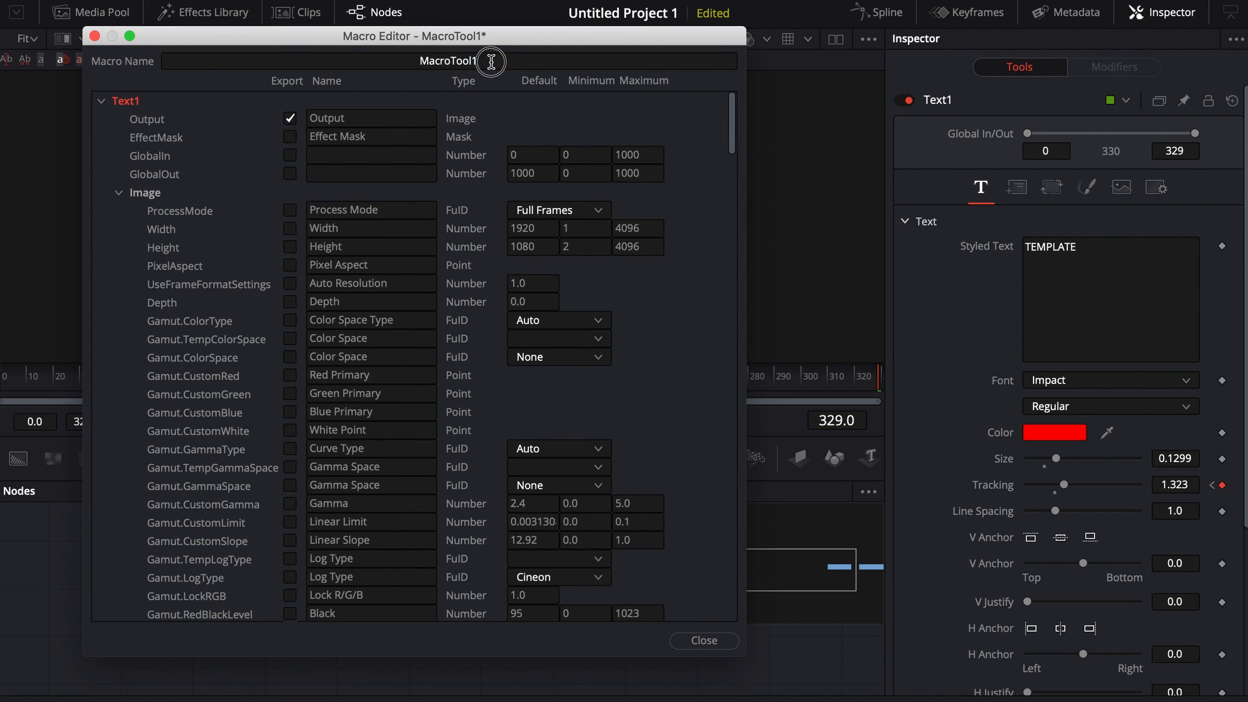
- Enter TrackingTitle in the Macro Editor's Macro Name field
text(TrackingTitle)
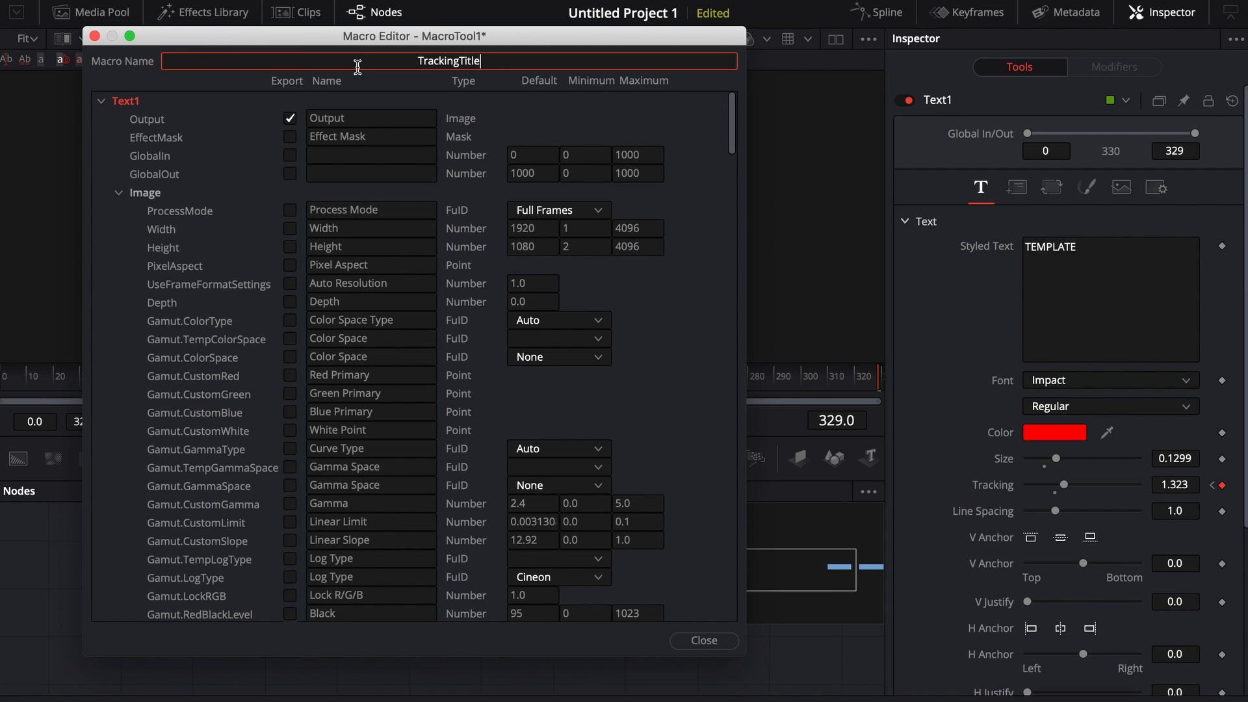
mouse_move(986, 260)
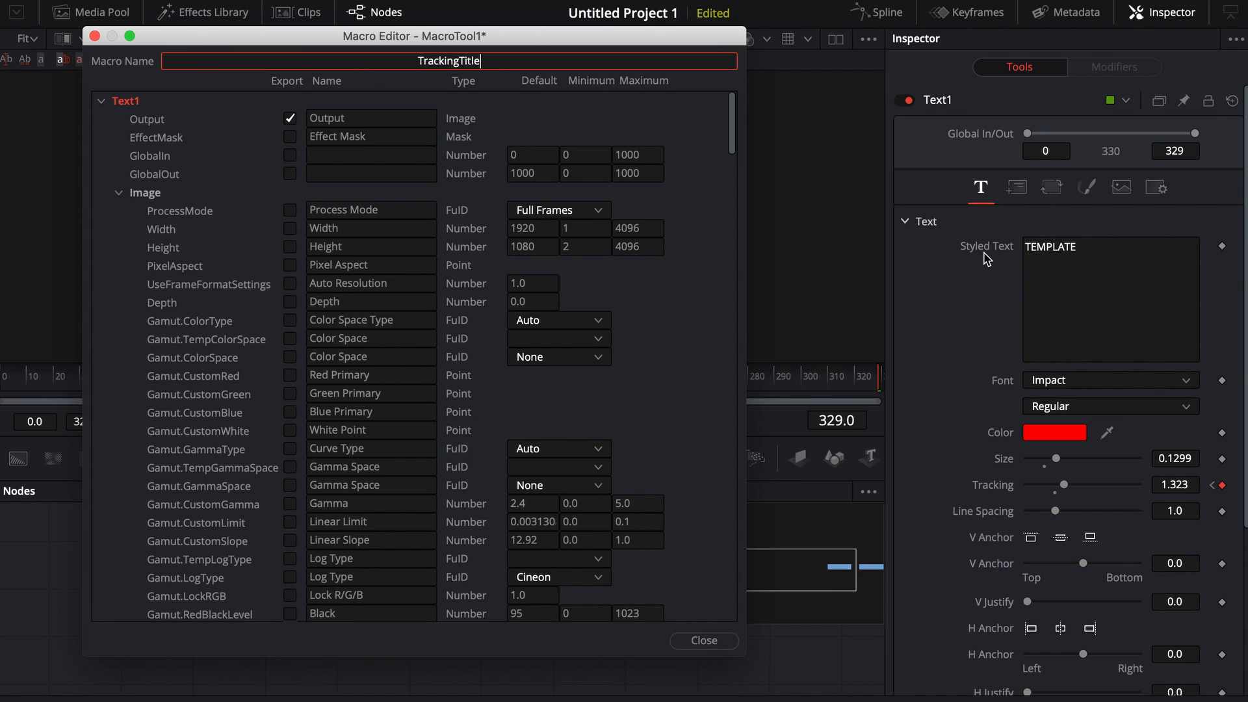
mouse_move(698, 297)
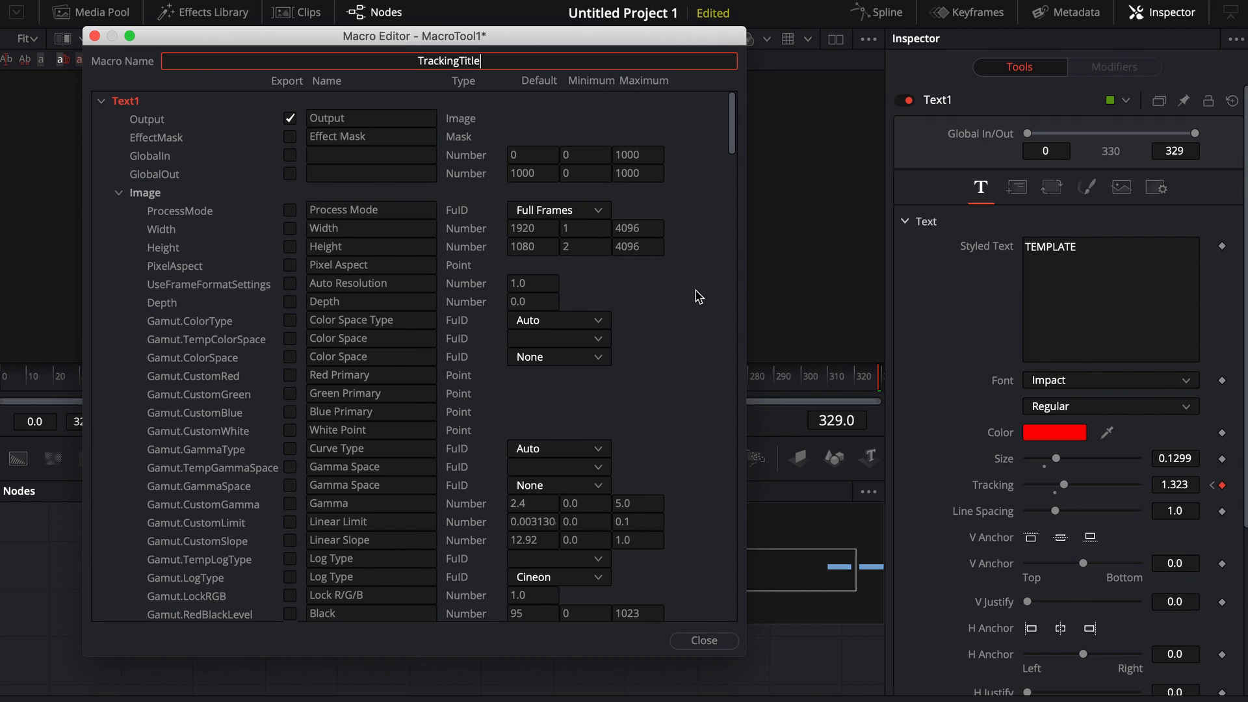
mouse_move(762, 294)
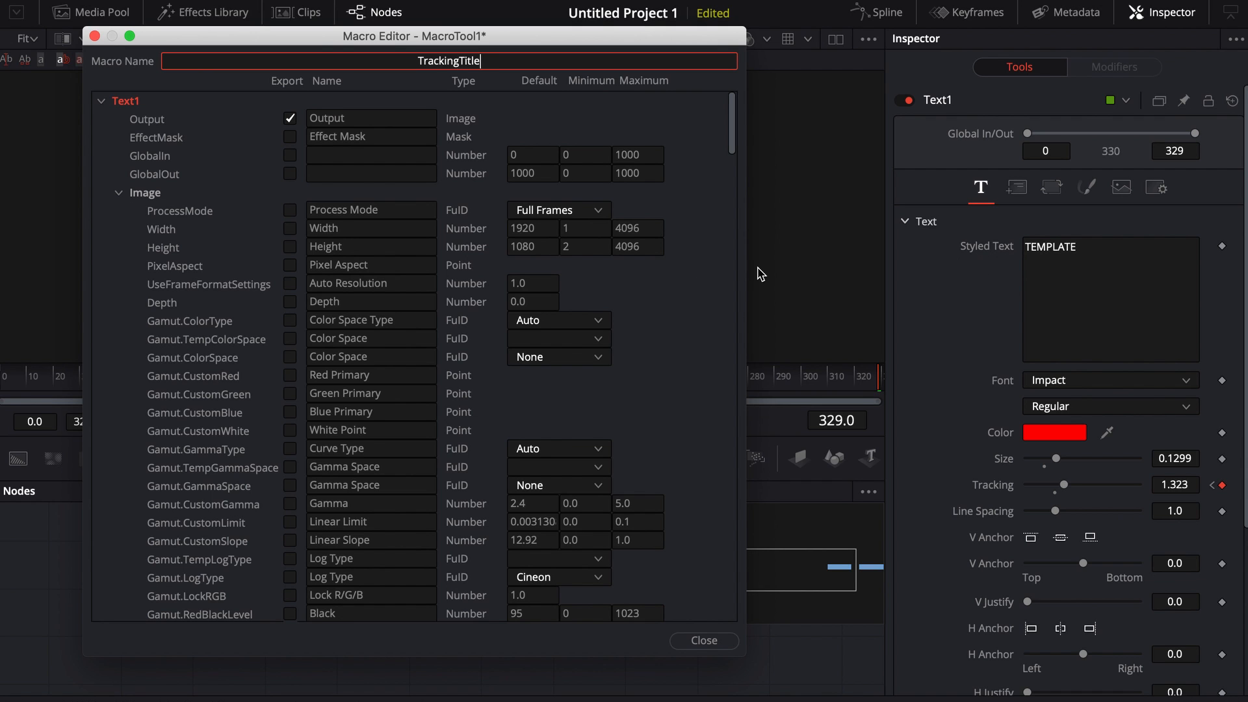
mouse_move(382, 272)
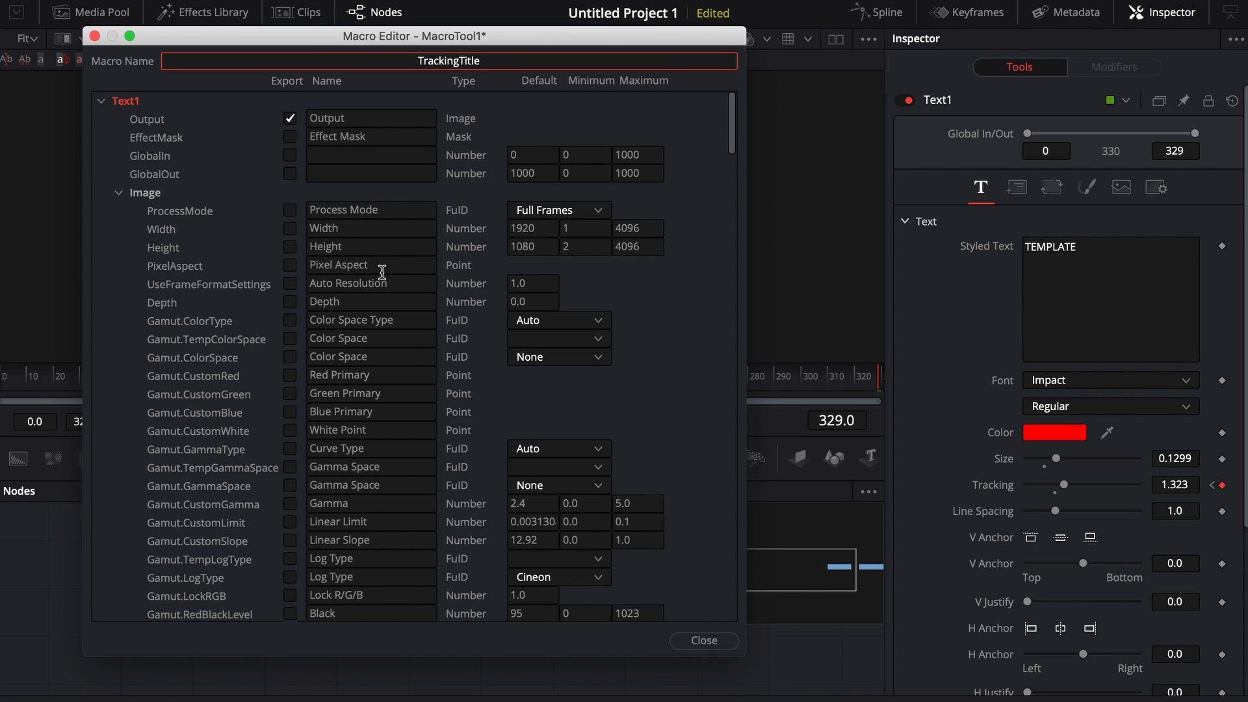
mouse_move(396, 261)
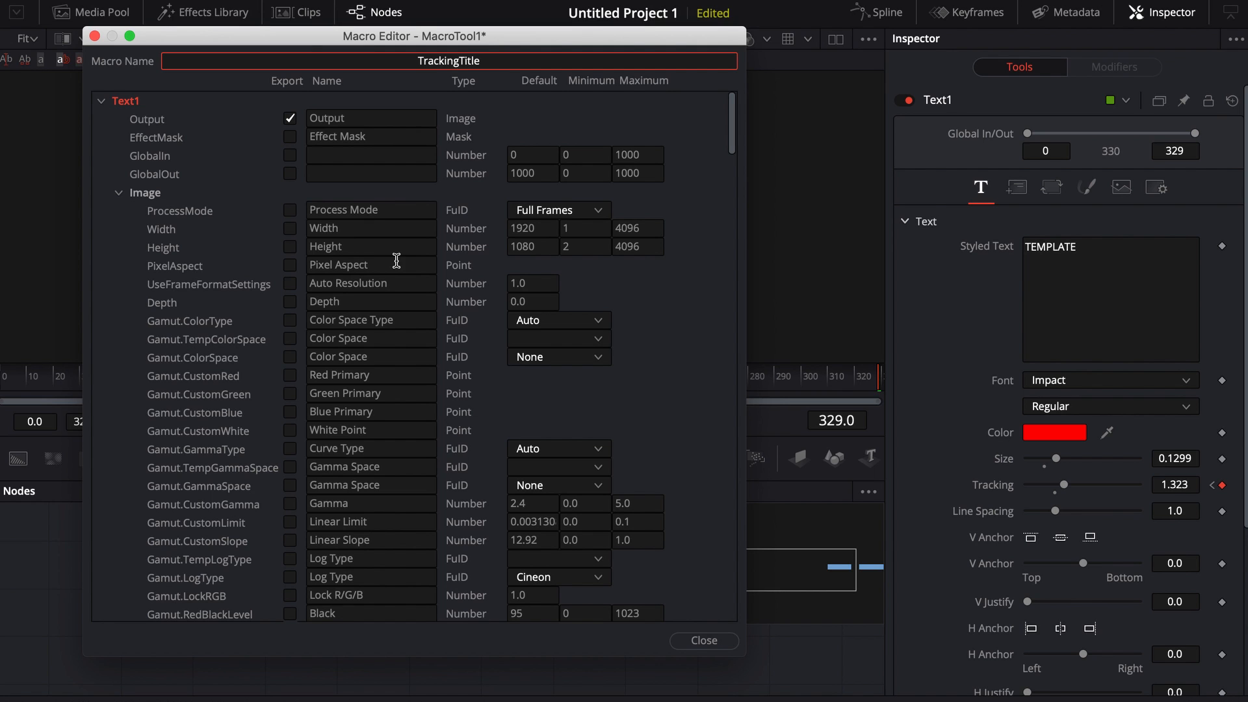
mouse_move(414, 265)
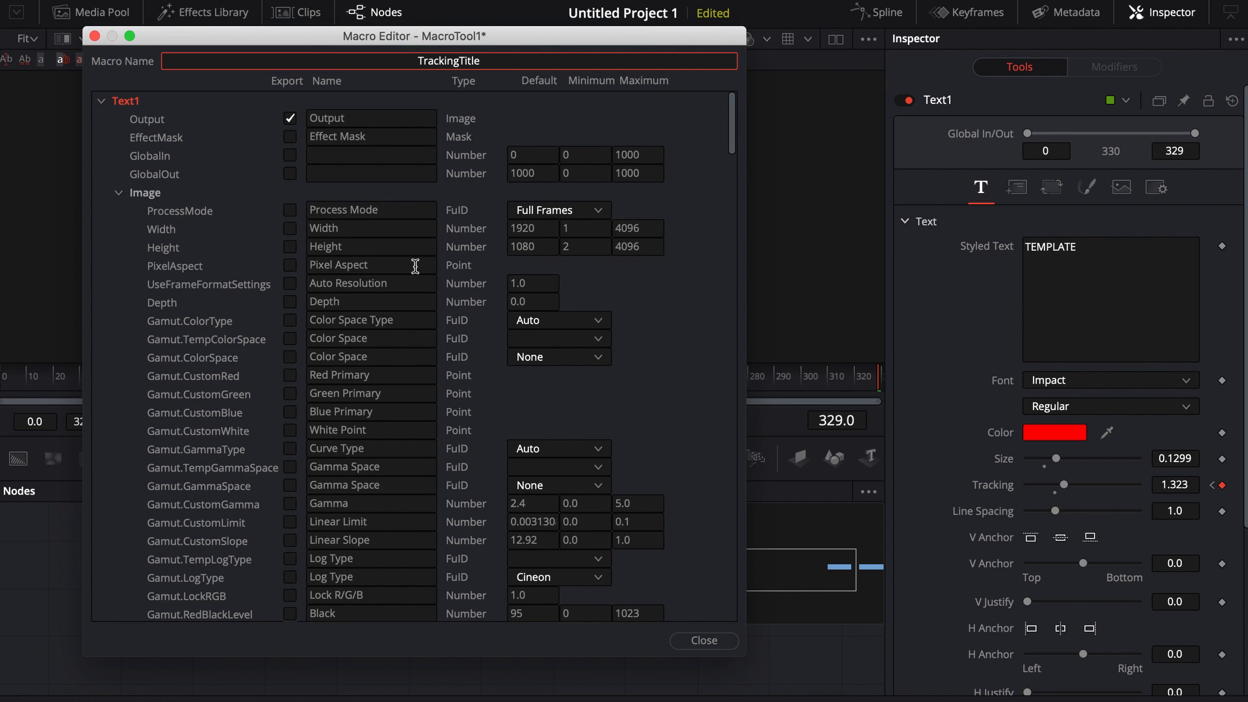
- Export the Styled Text control in the TrackingTitle macro and close the Macro Editor
scroll(down, 3)
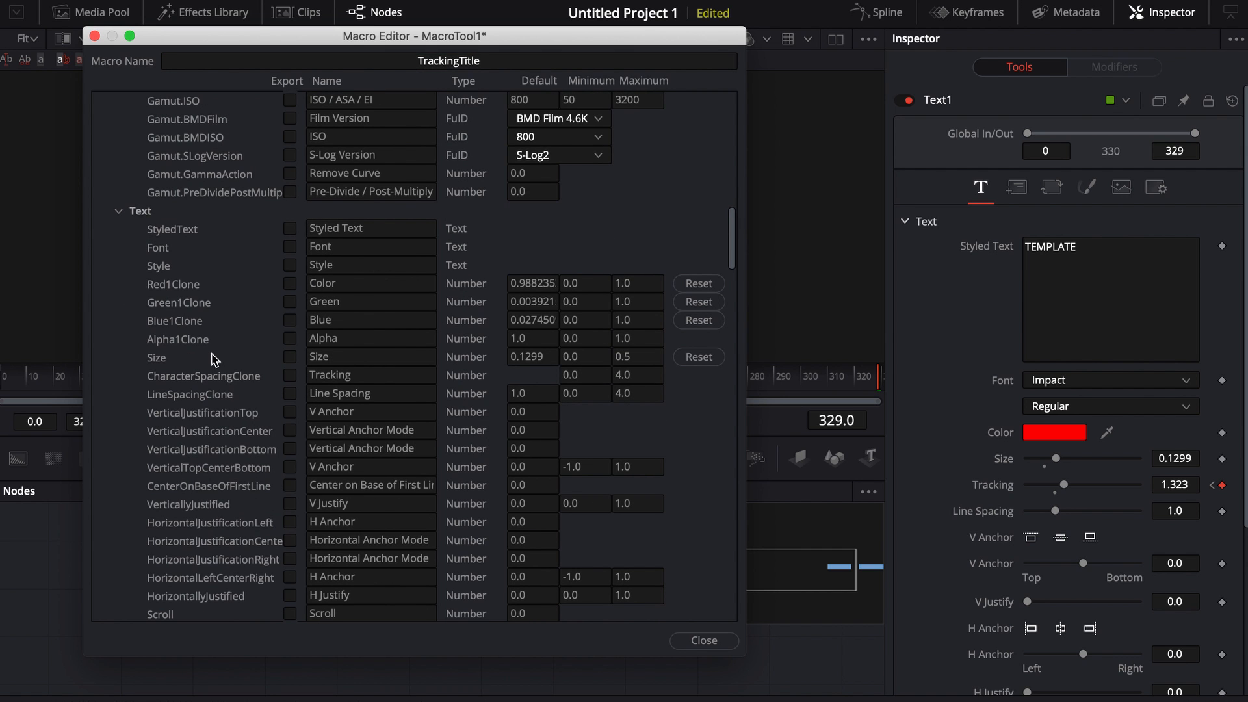
click(290, 228)
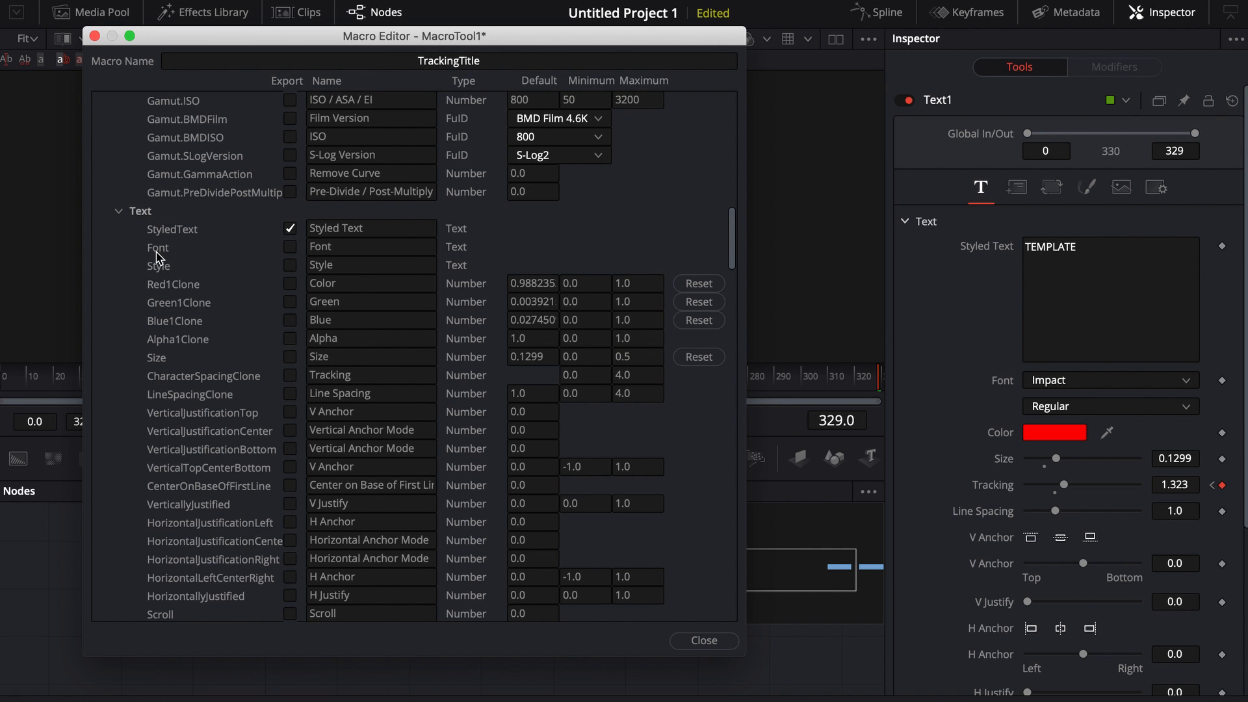
mouse_move(301, 278)
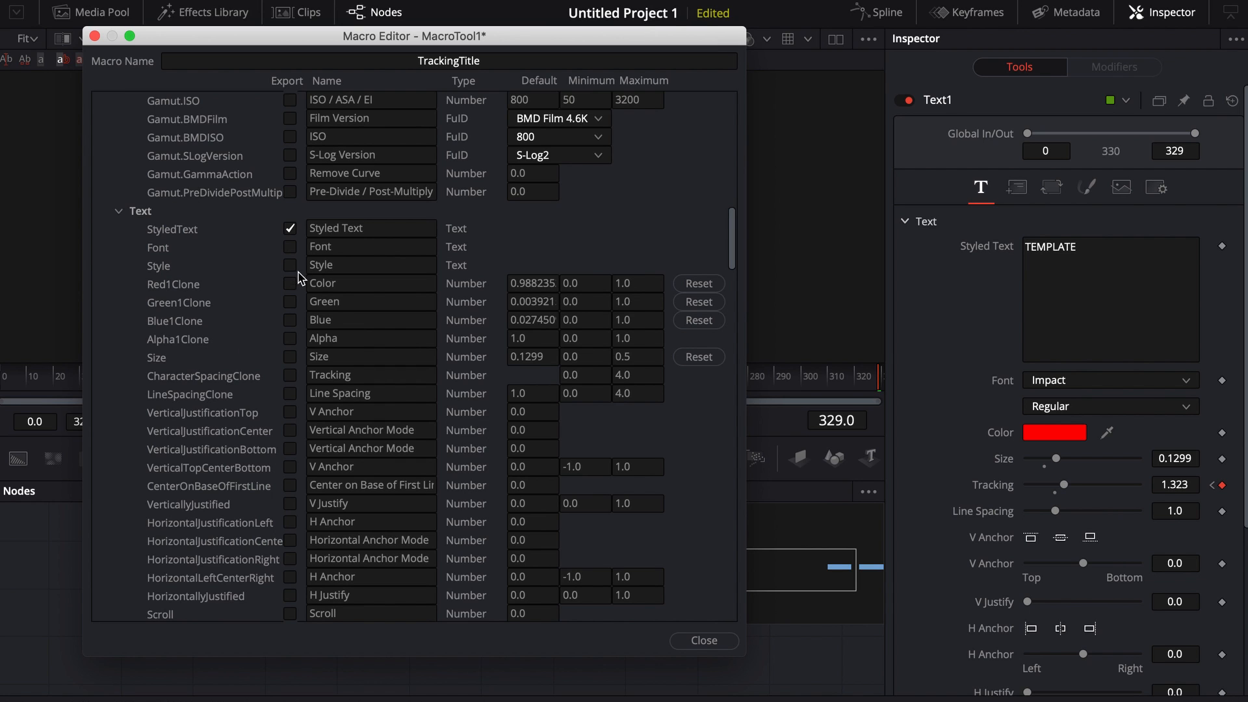
mouse_move(483, 285)
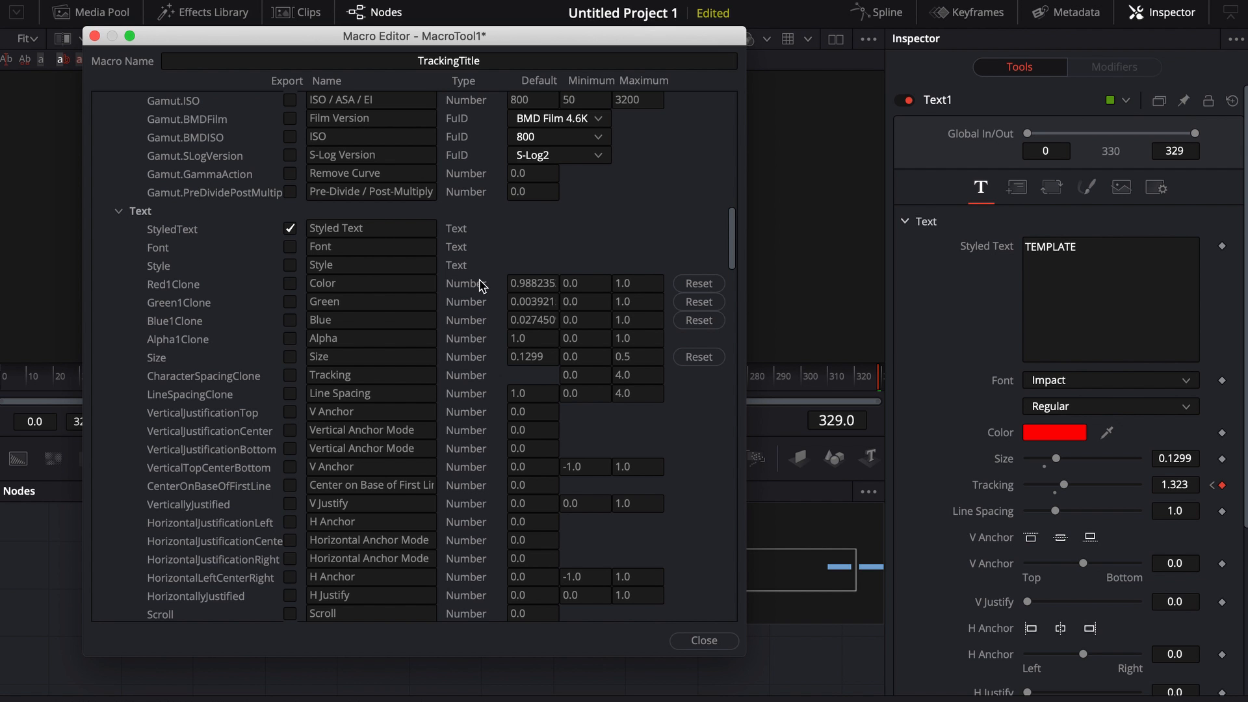
scroll(down, 3)
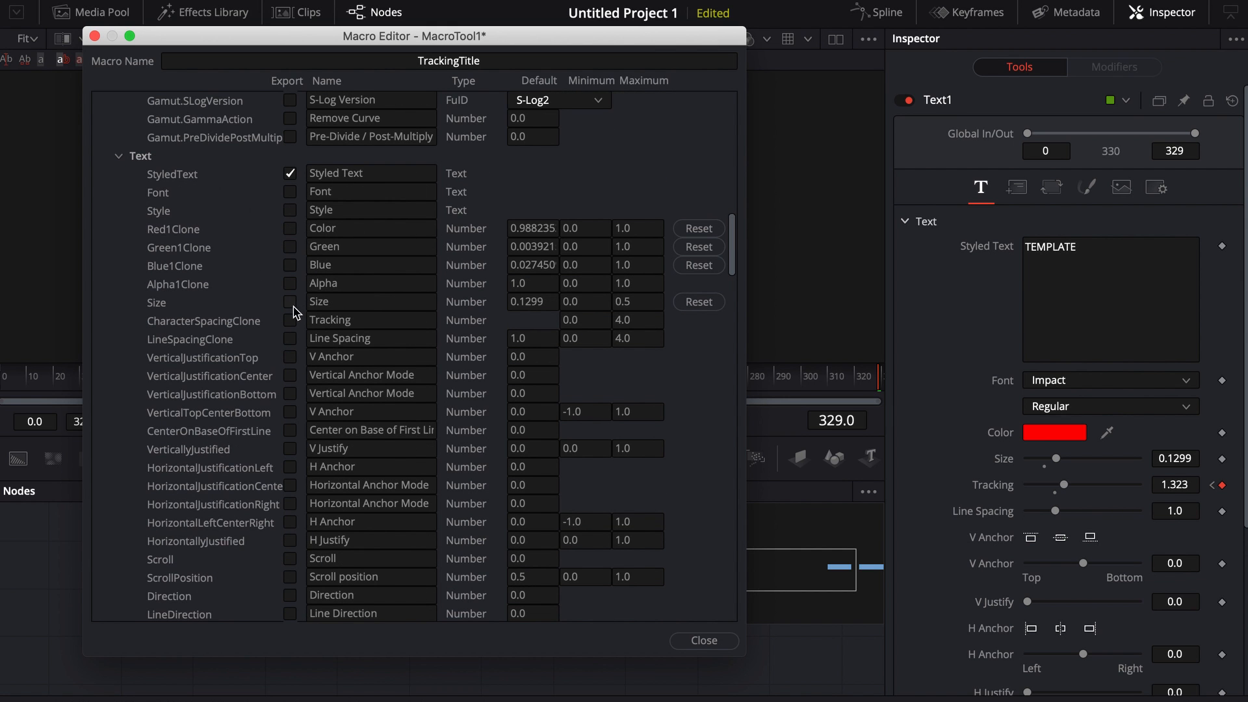
scroll(down, 3)
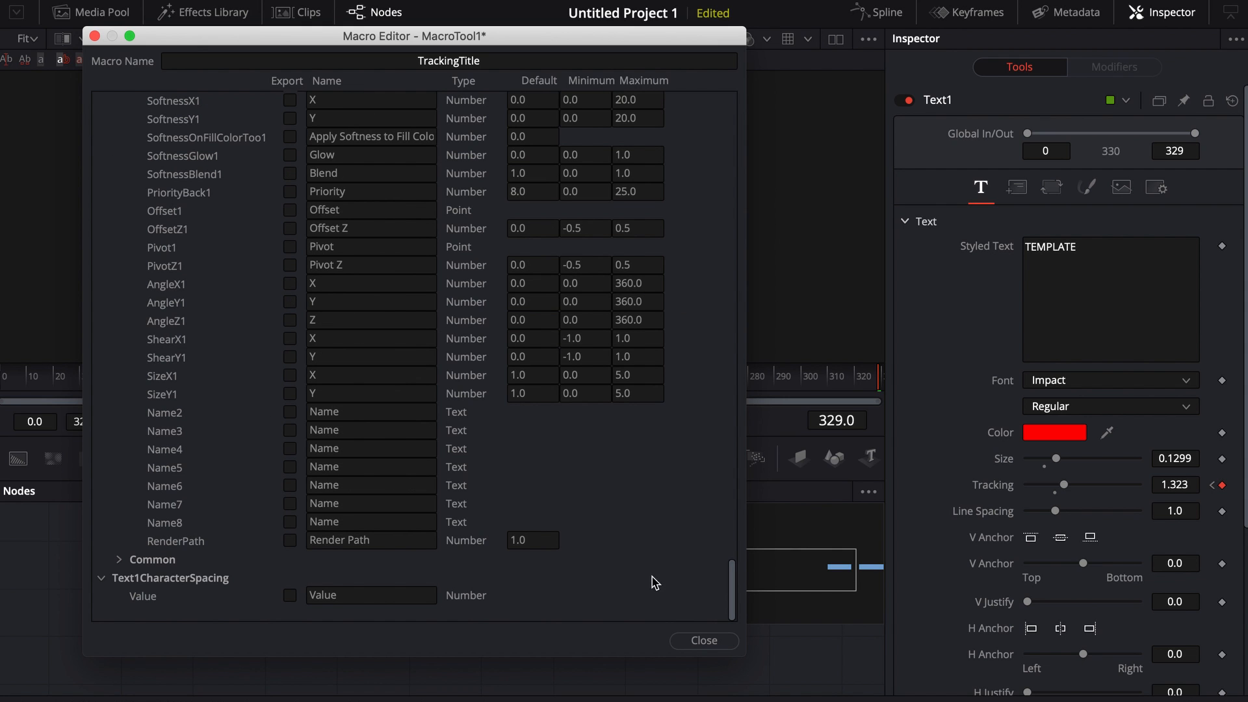
click(703, 641)
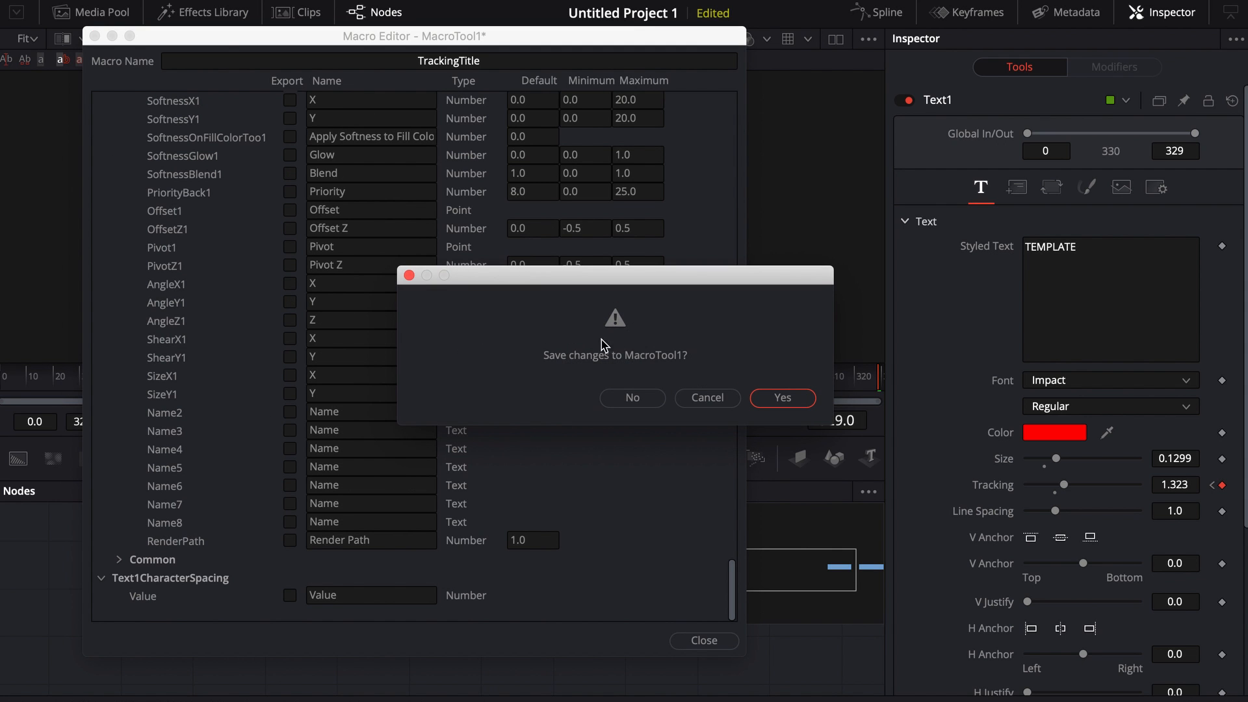
mouse_move(674, 364)
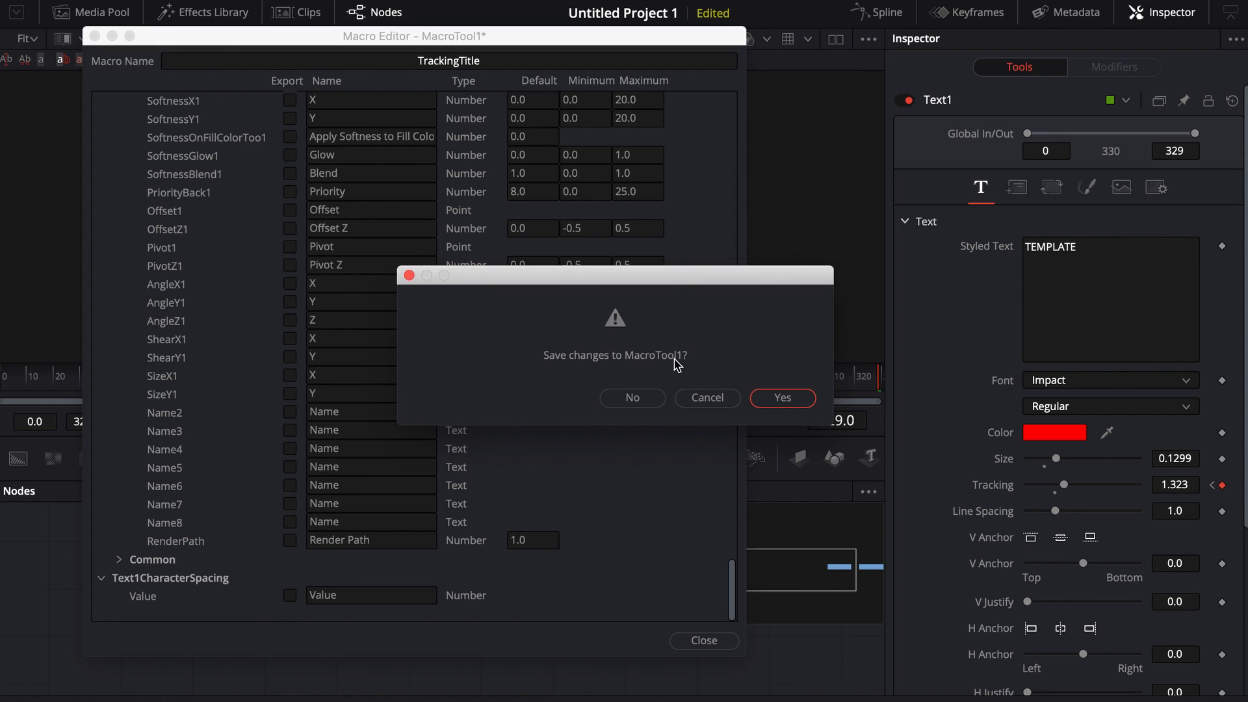
- Confirm saving and store the macro in Fusion > Templates > Edit > Titles
click(782, 398)
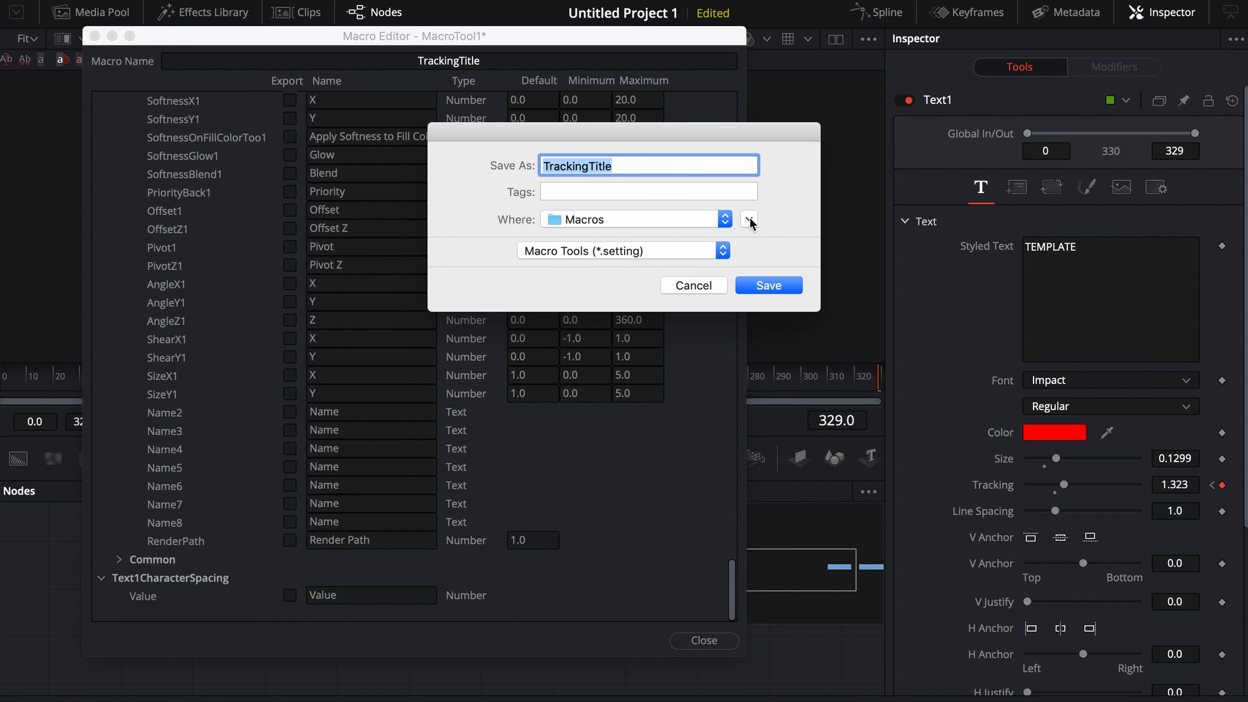
click(747, 219)
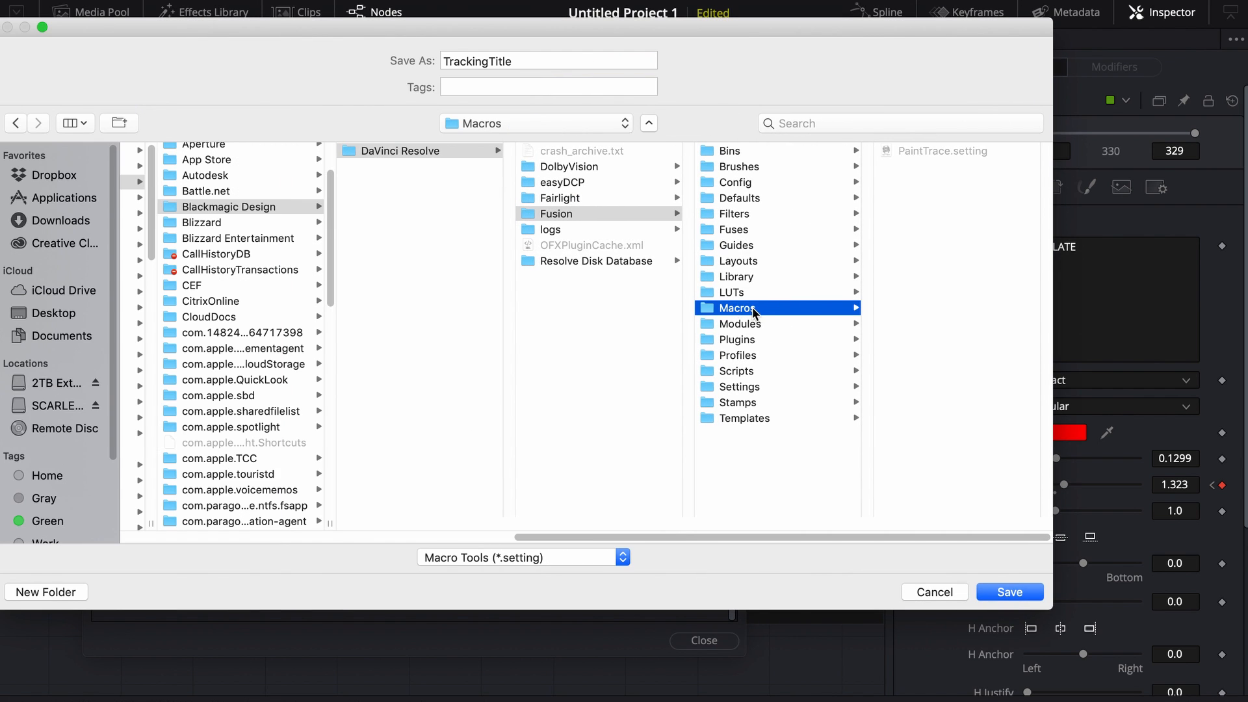
mouse_move(740, 315)
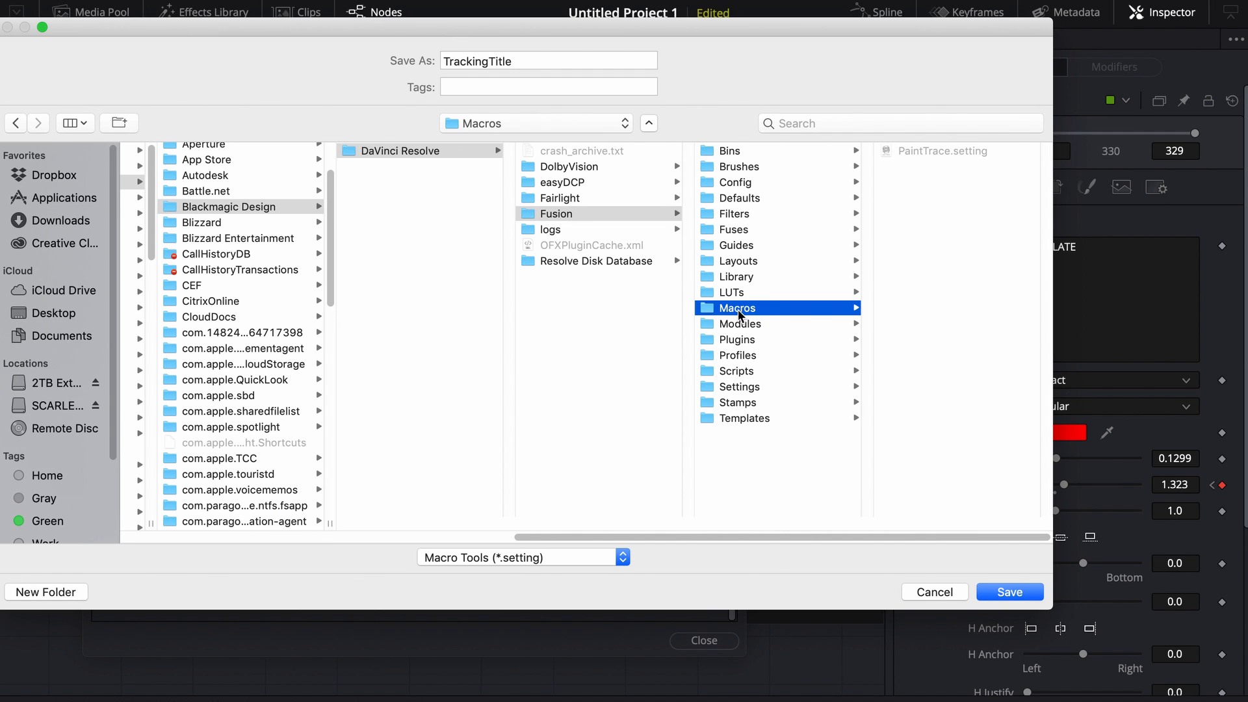
mouse_move(717, 422)
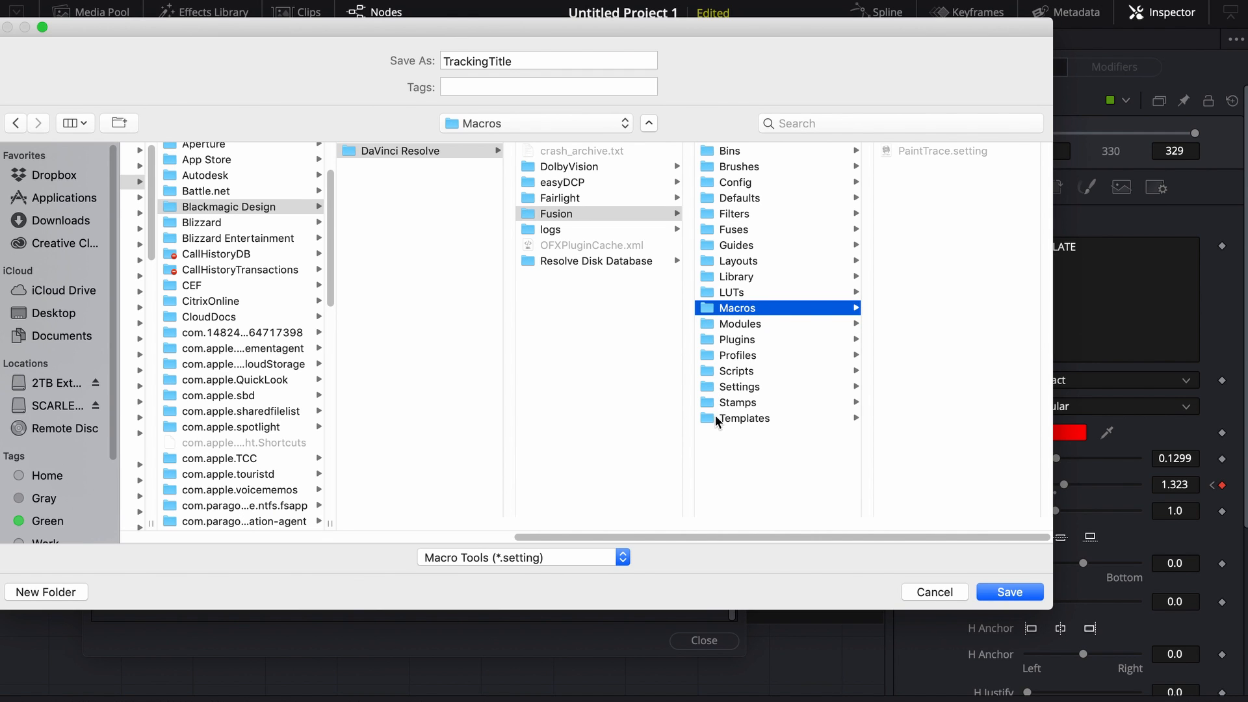
click(744, 418)
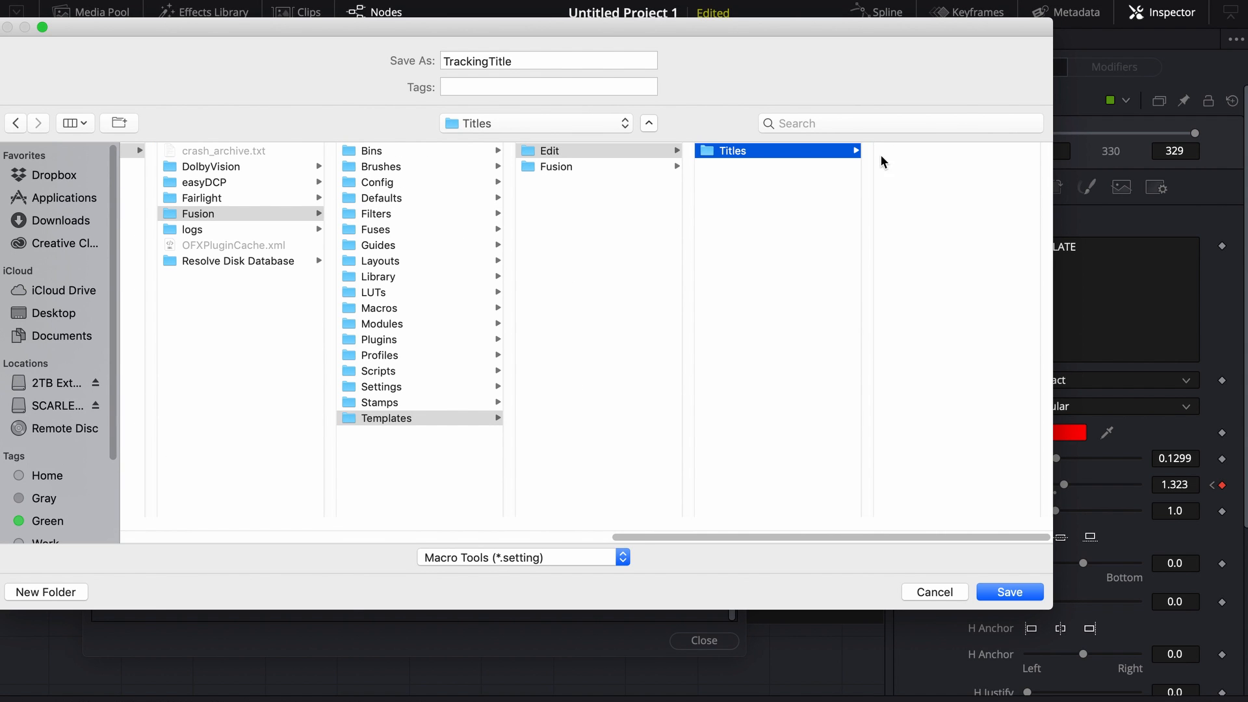
click(1008, 592)
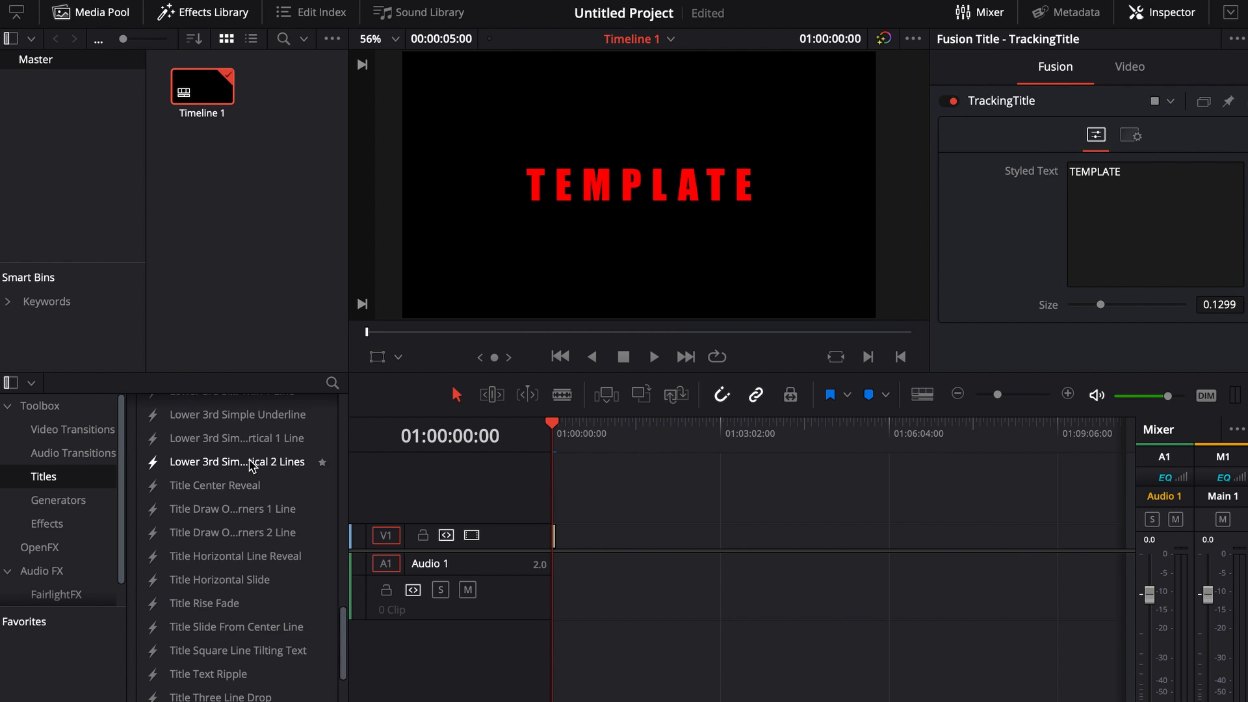
- Scroll the Effects Library Titles list down to TrackingTitle
scroll(down, 3)
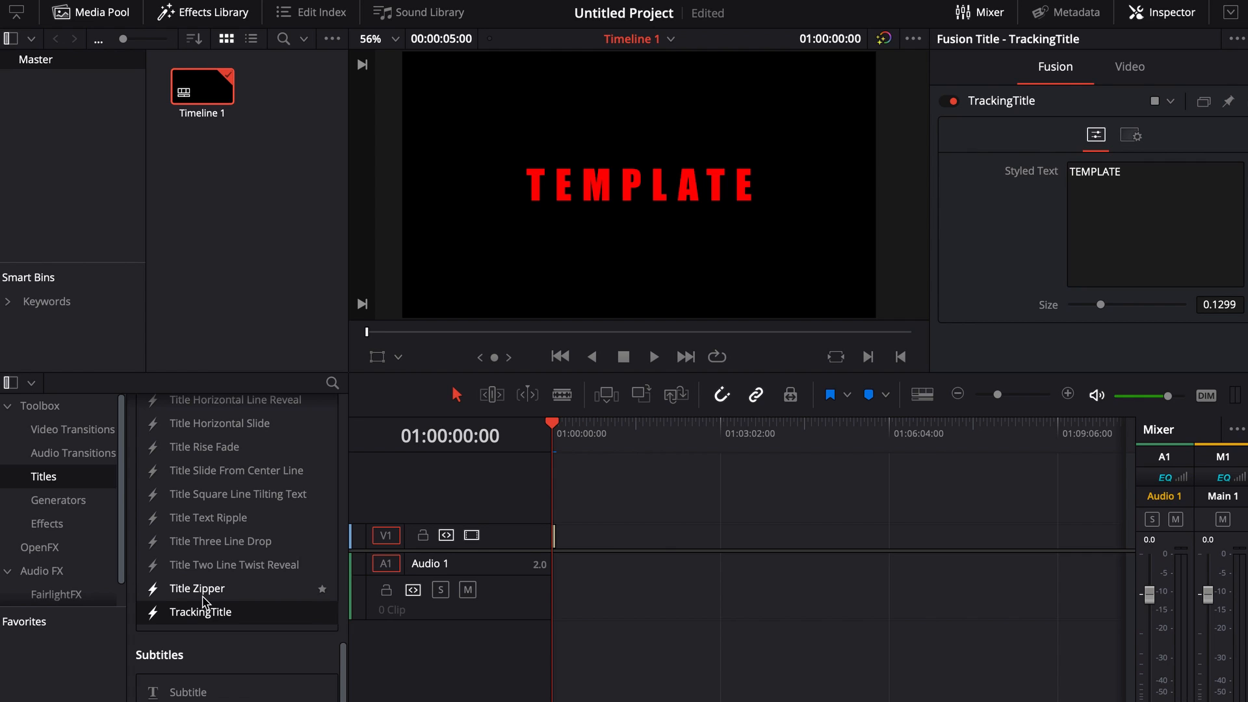
mouse_move(212, 615)
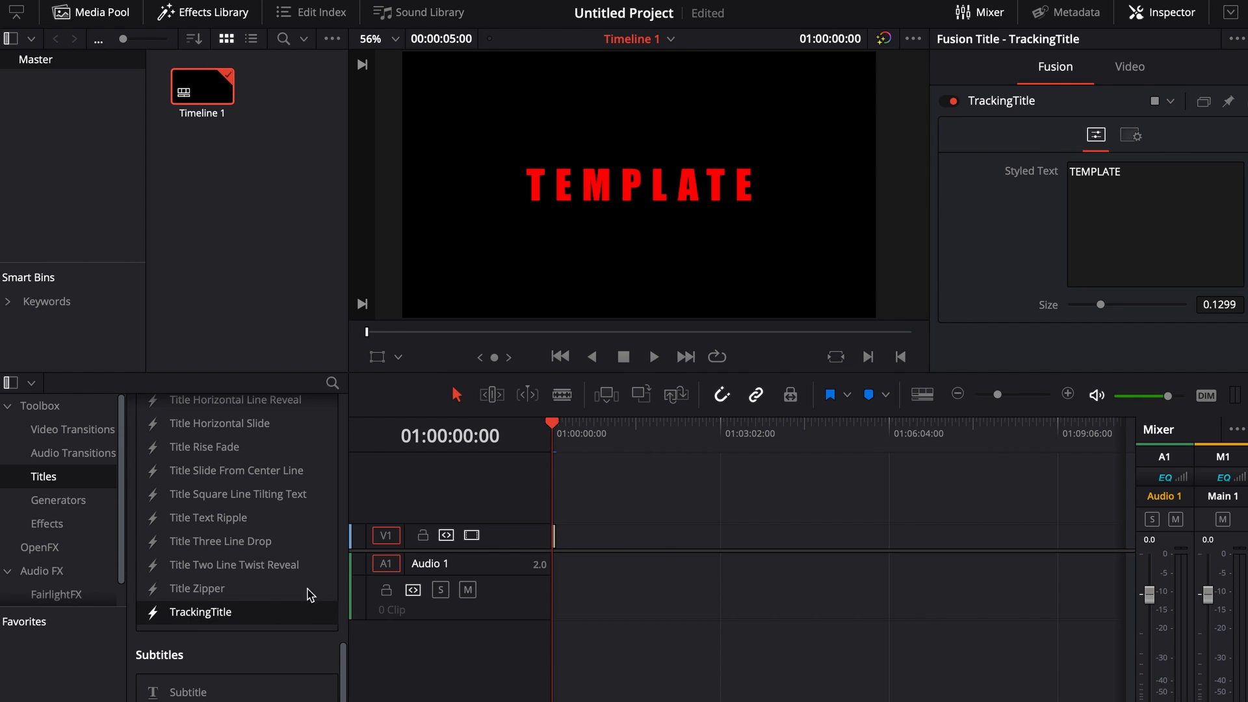
- Place the playhead in the TrackingTitle clip and play back the tracking animation
click(555, 436)
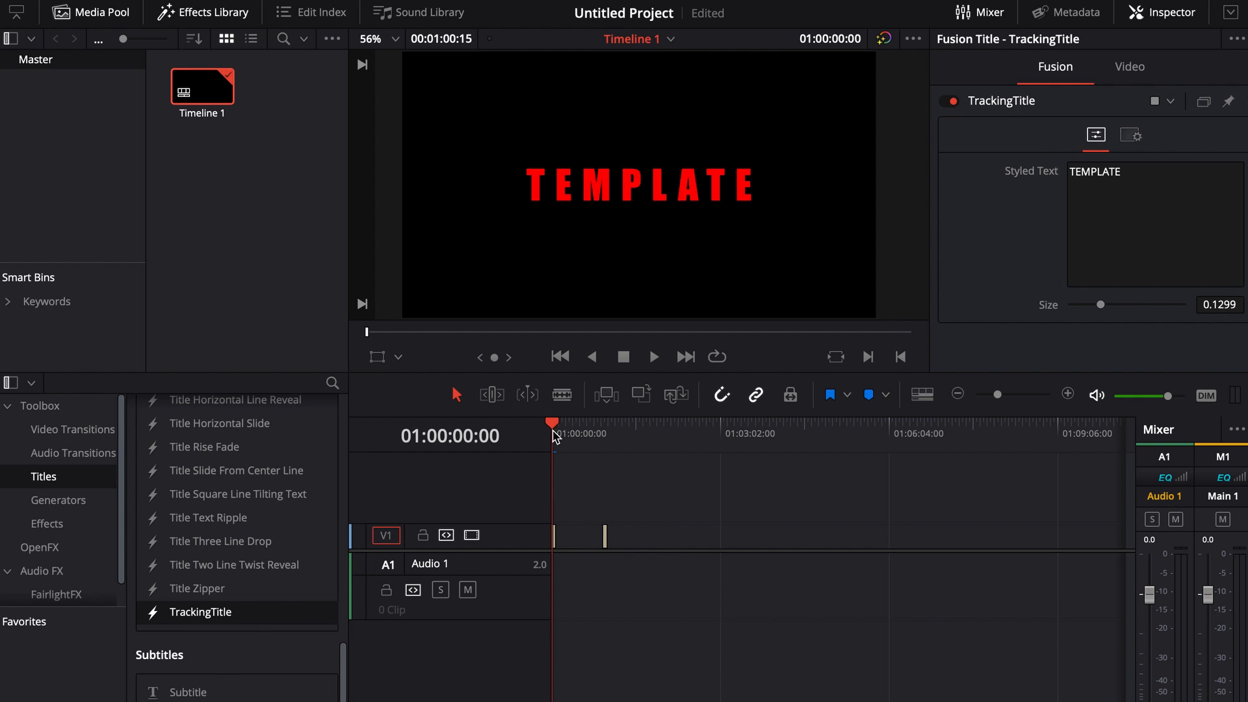
click(603, 433)
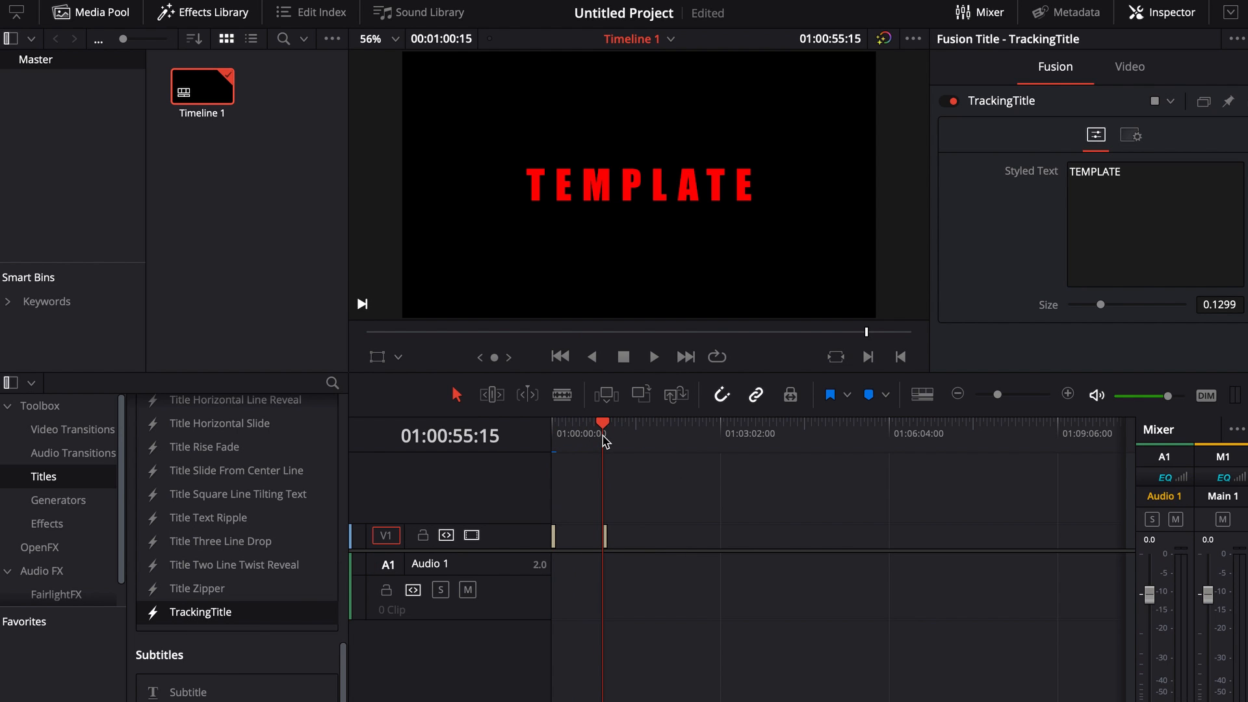
click(652, 356)
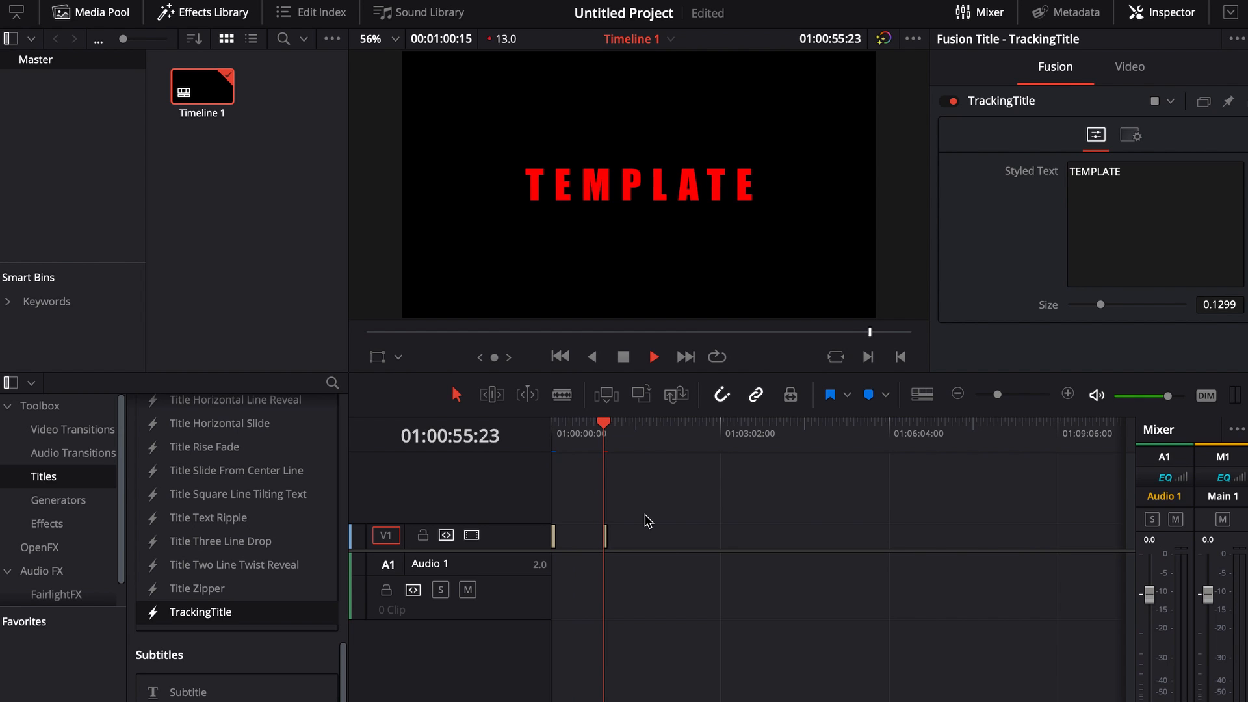
click(653, 357)
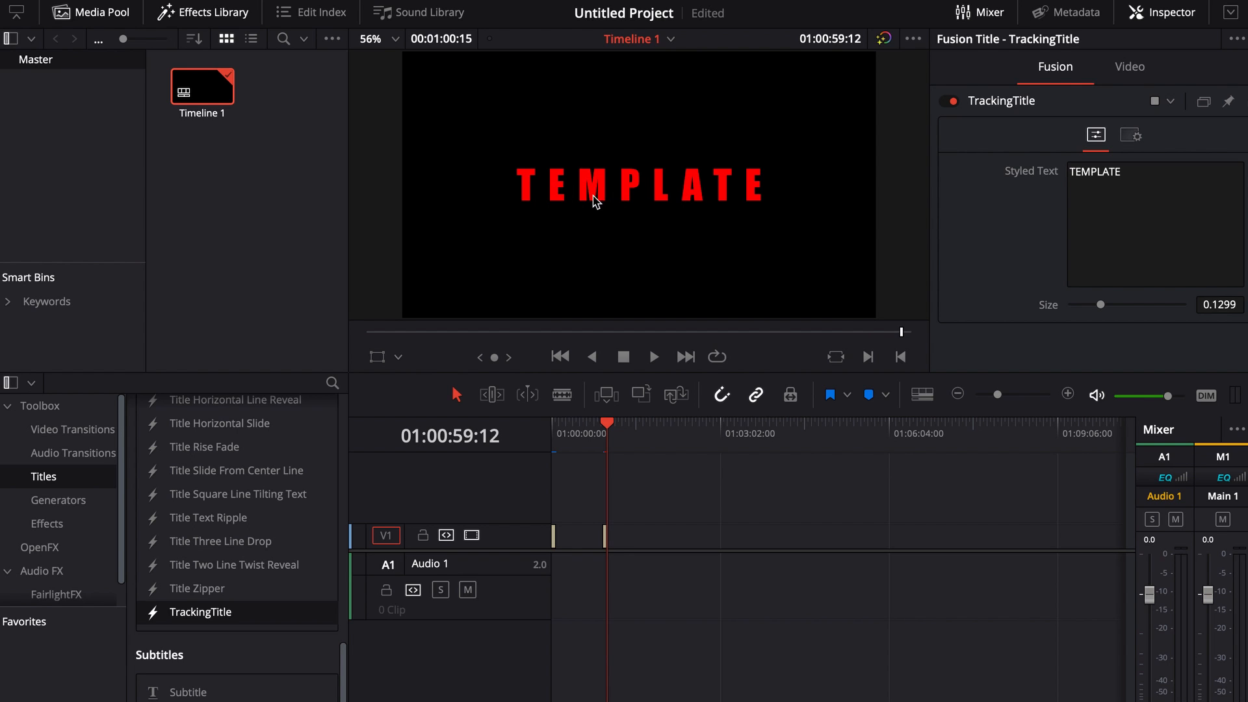
- Replace TEMPLATE with Title in the Inspector's Styled Text box
click(1154, 225)
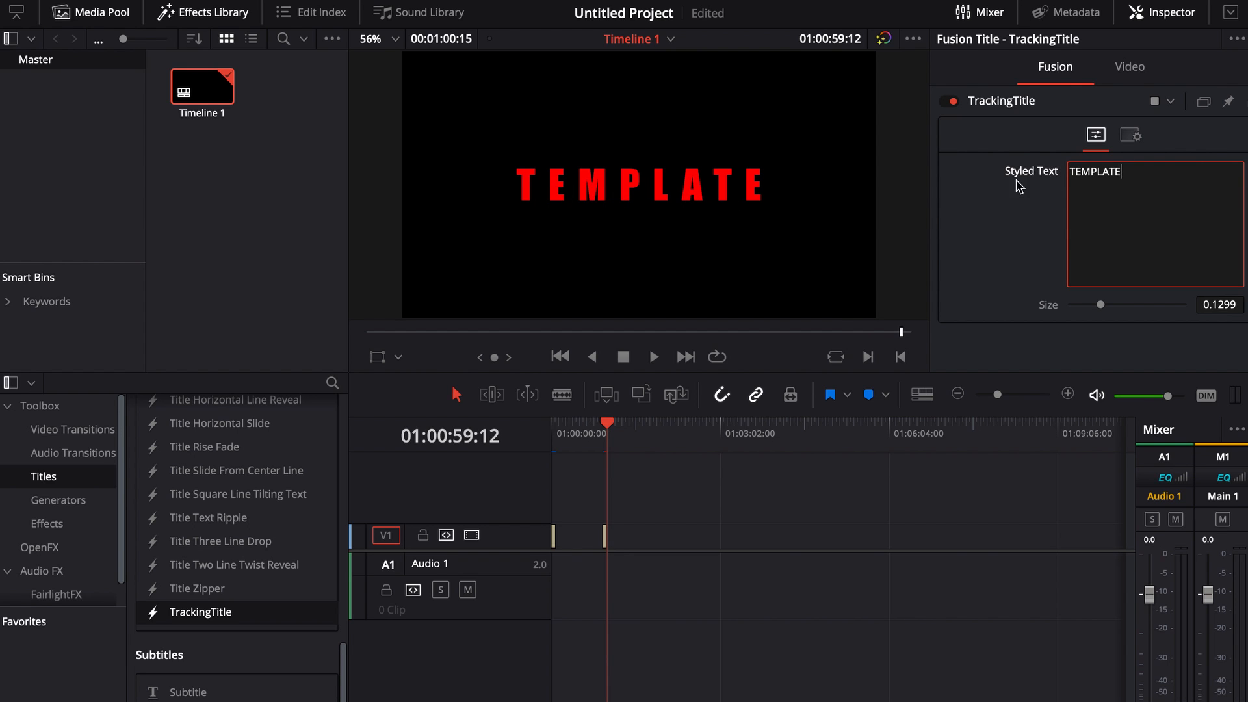
text(T)
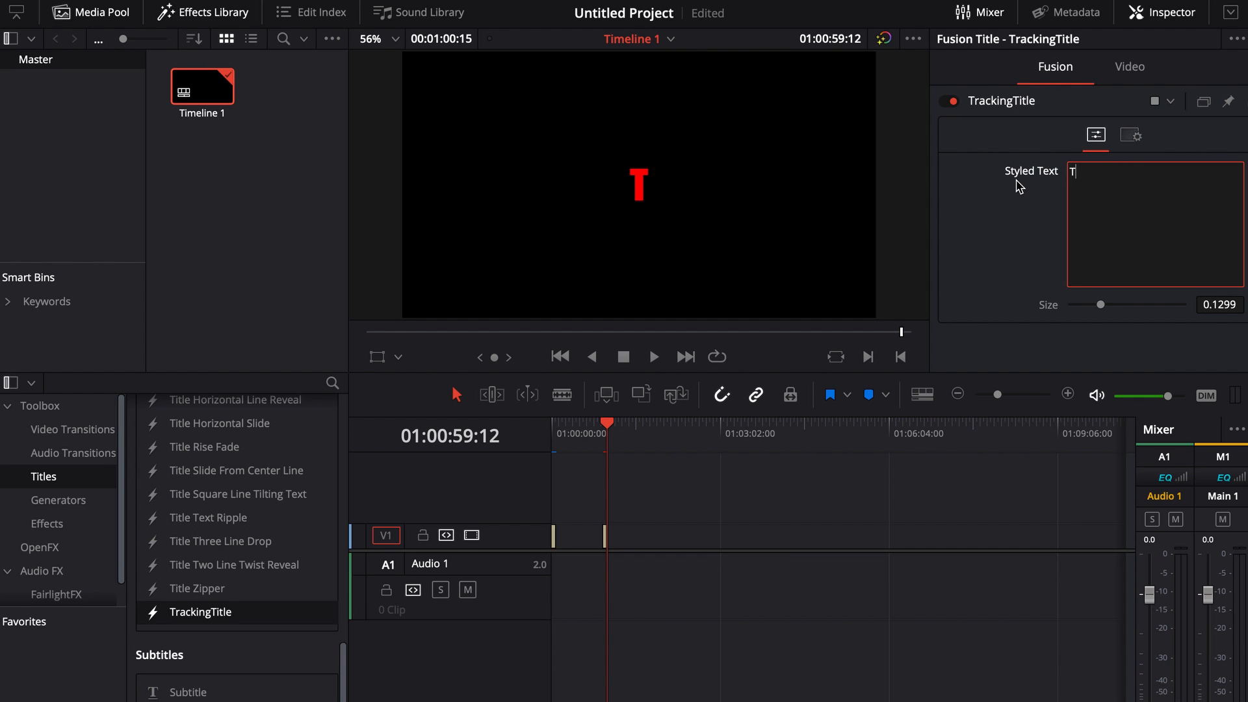
text(itle)
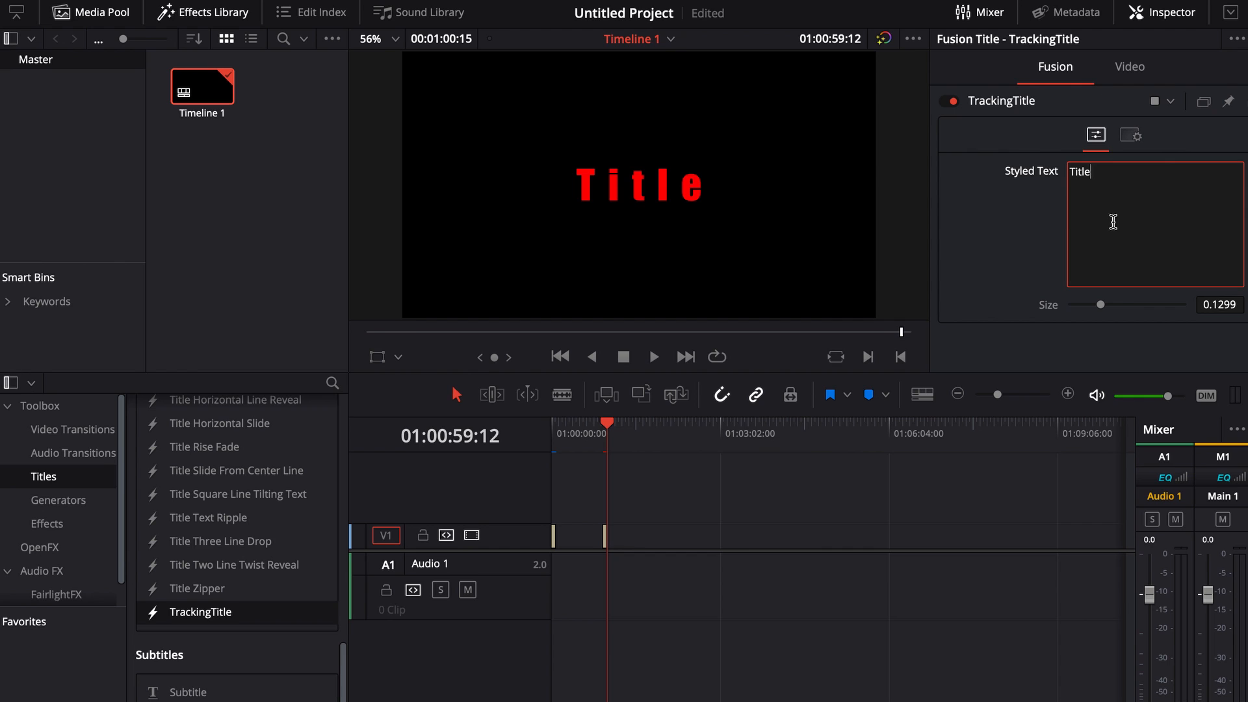
mouse_move(1066, 225)
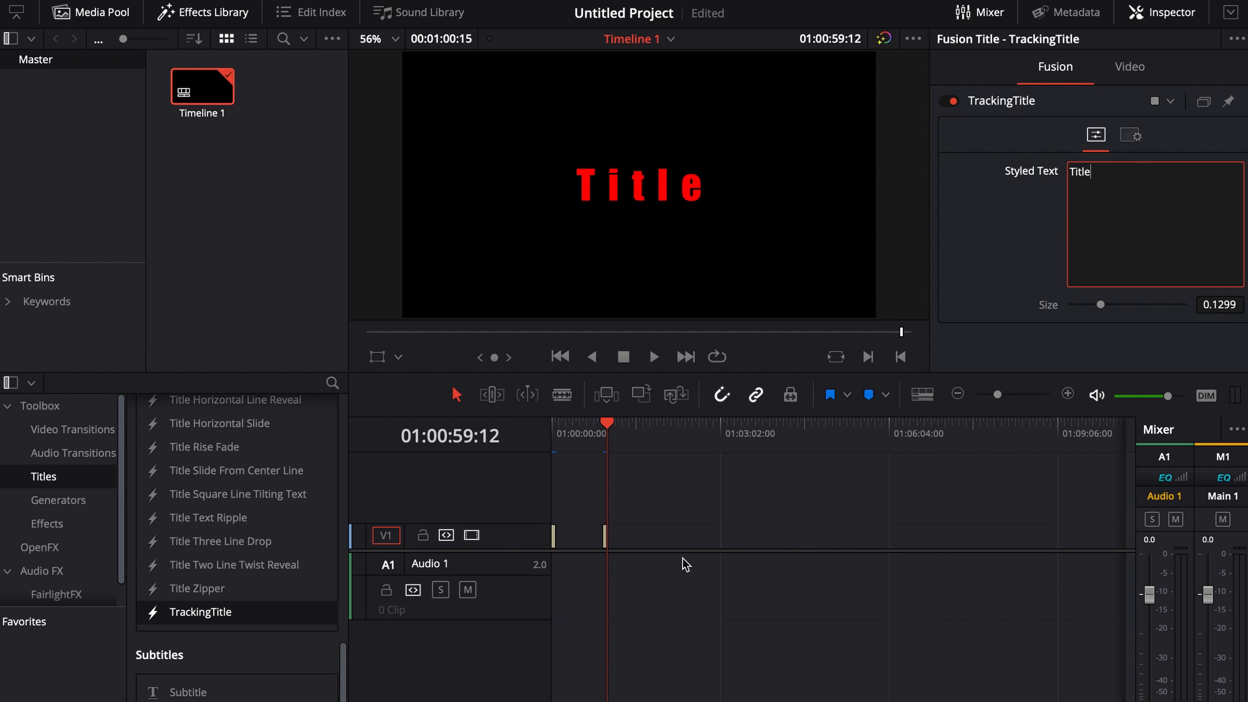
mouse_move(664, 560)
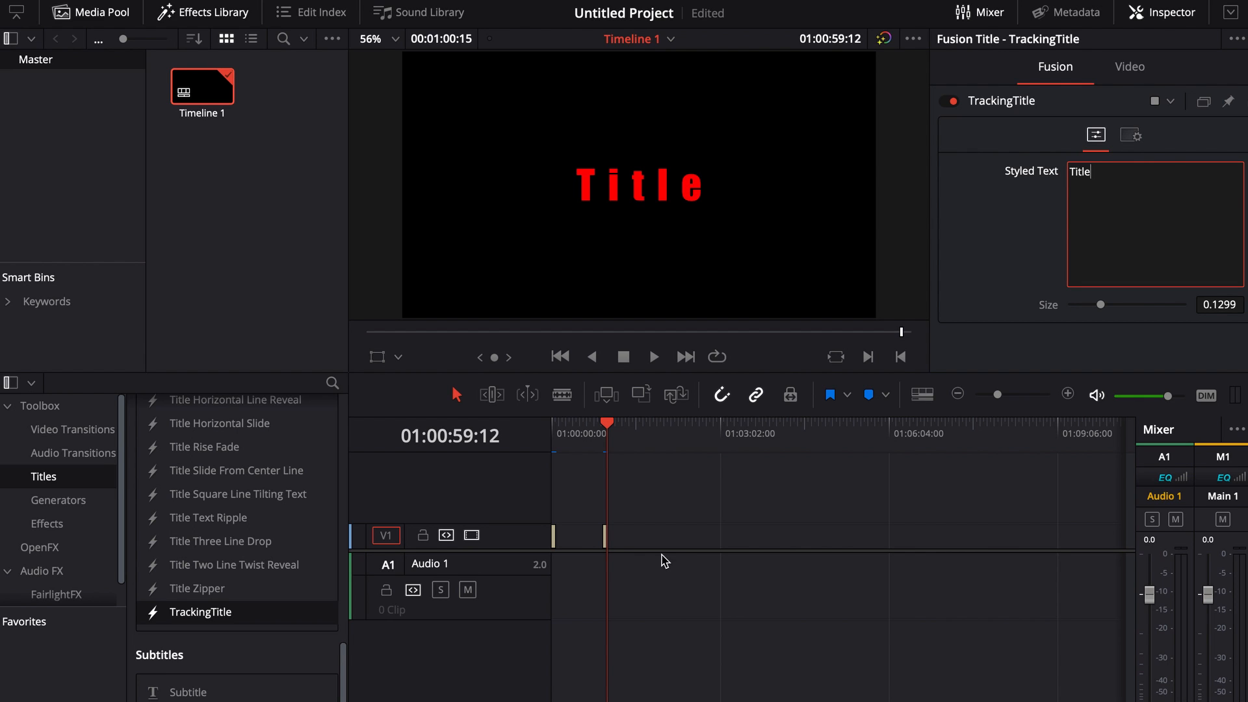
mouse_move(1016, 255)
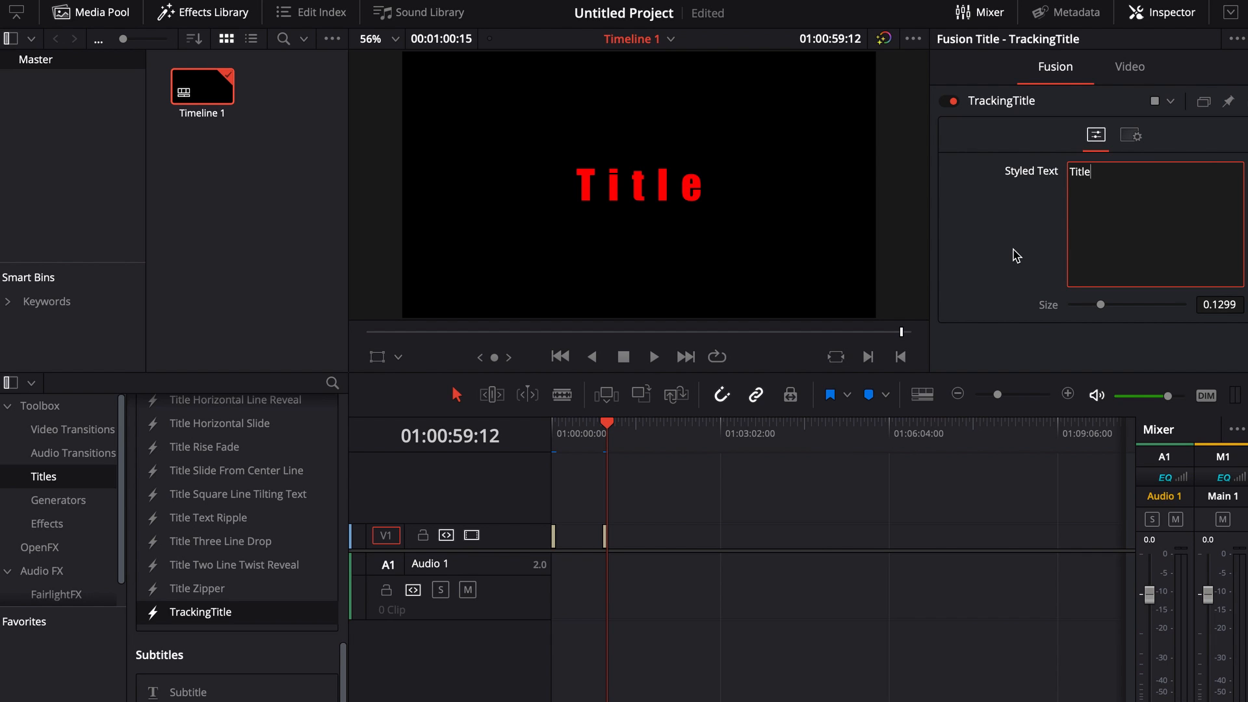
mouse_move(1085, 340)
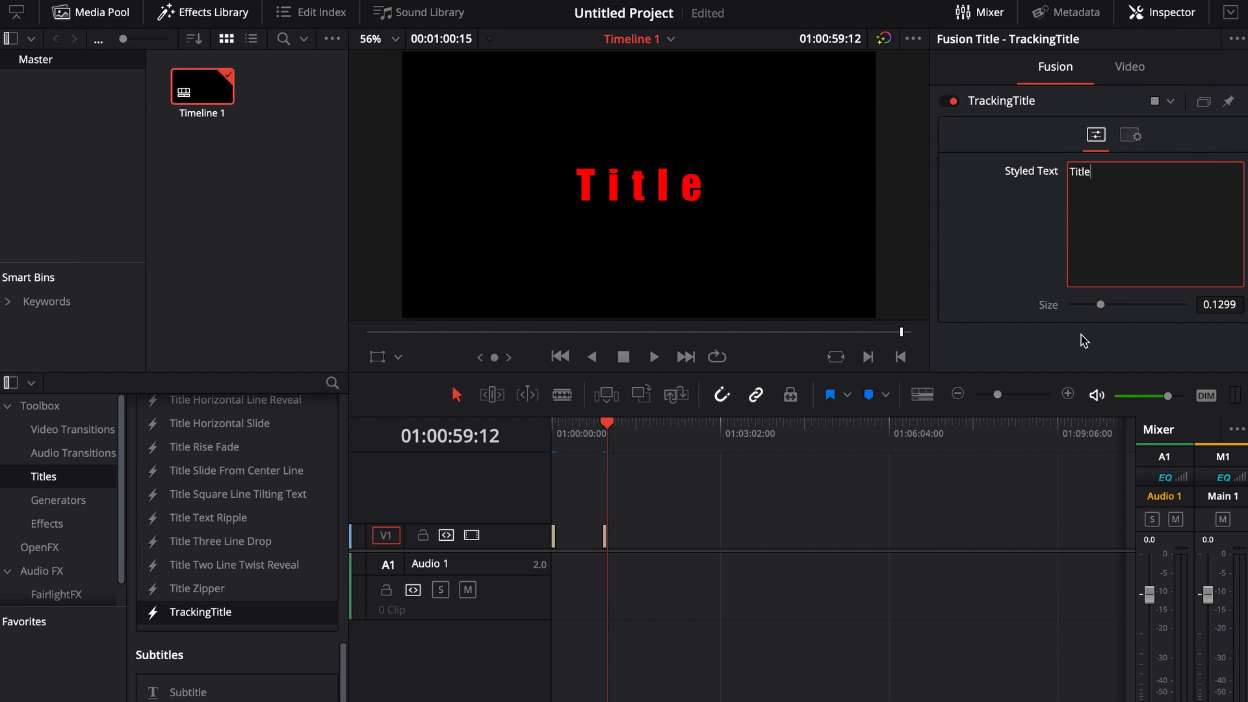
- Raise the title's Size from about 0.13 to 0.1811 in the Inspector
drag(1100, 305, 1113, 305)
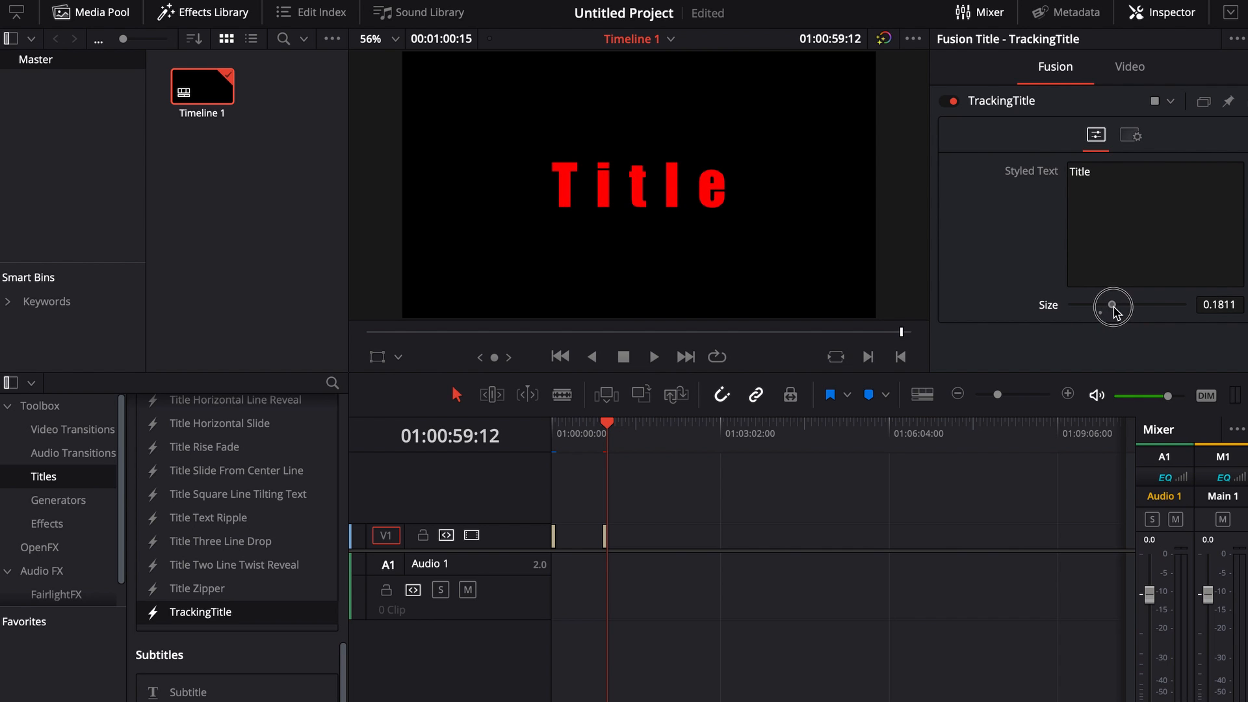
mouse_move(1045, 210)
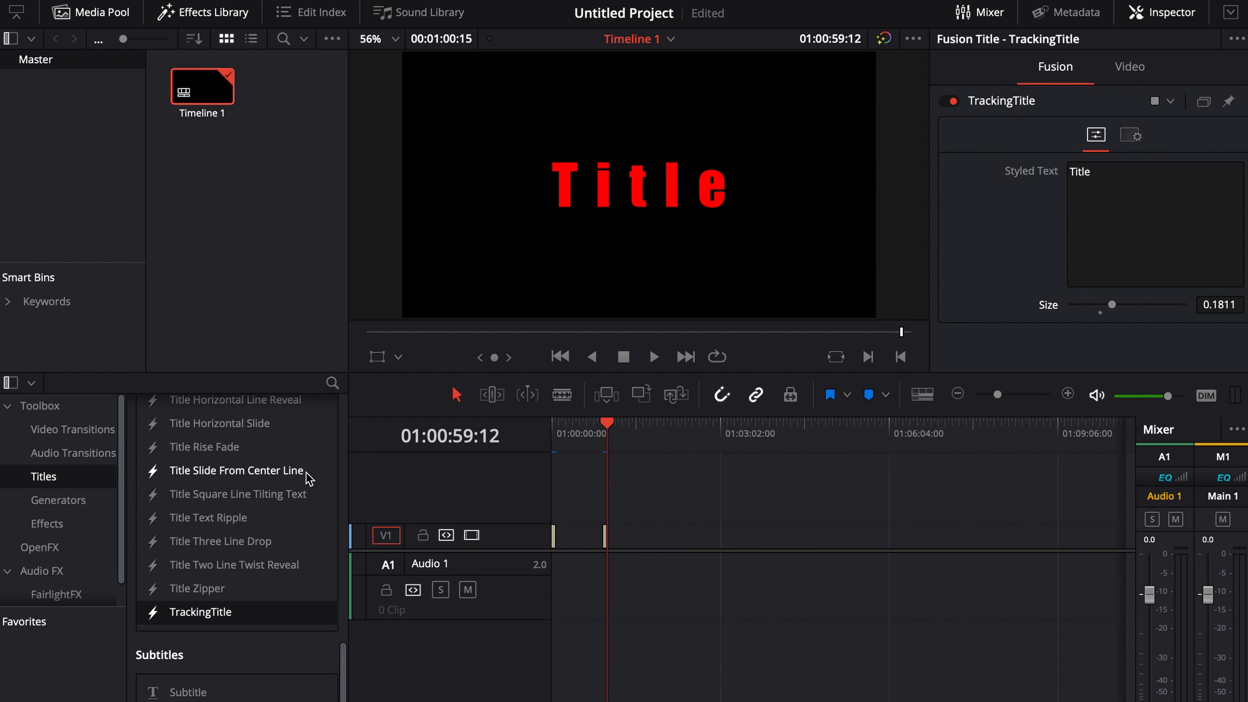
mouse_move(221, 423)
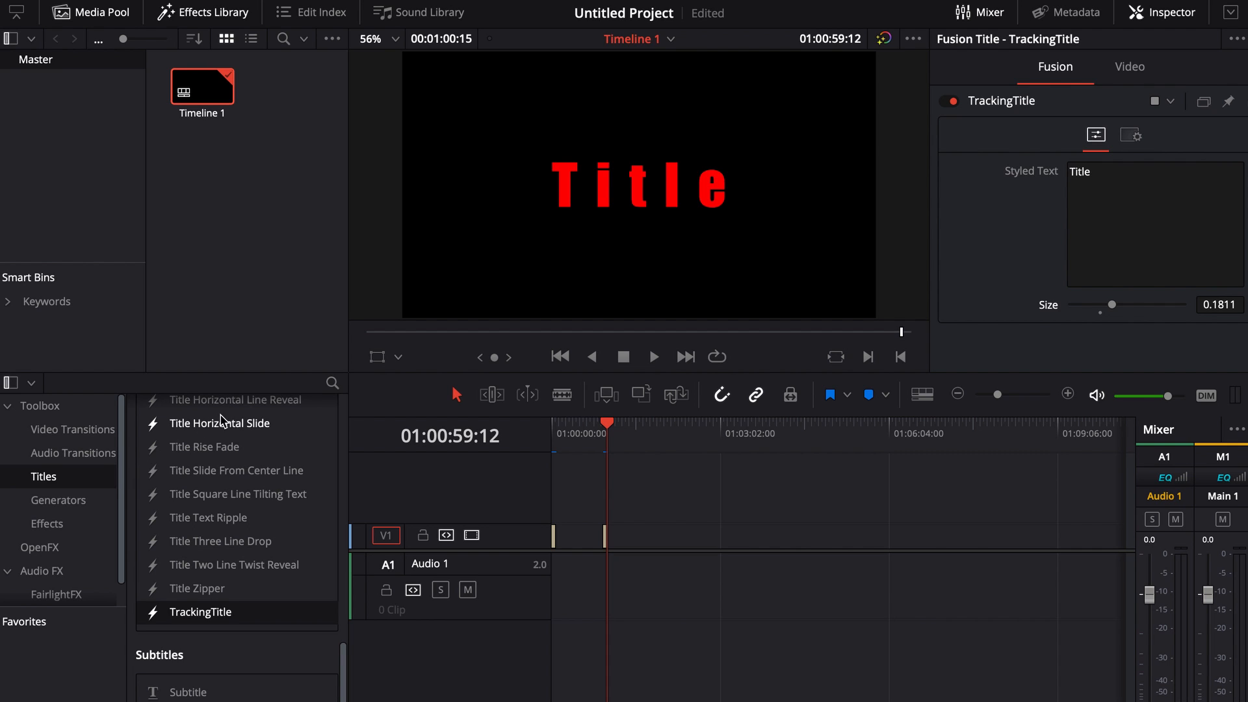